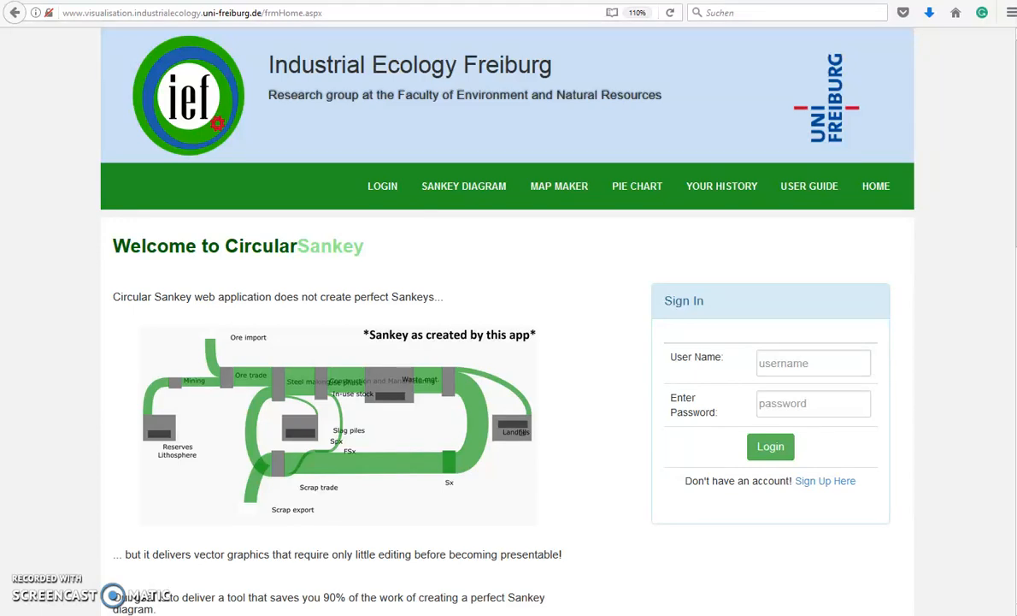
mouse_move(585, 233)
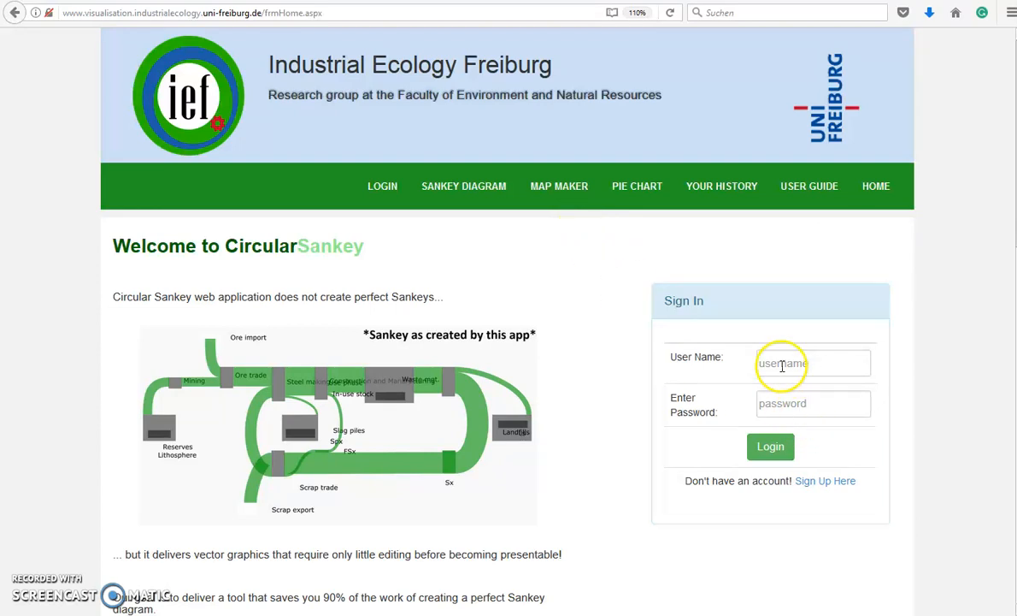
Sign in to Circular Sankey with the browser's saved username and password.
left_click(812, 362)
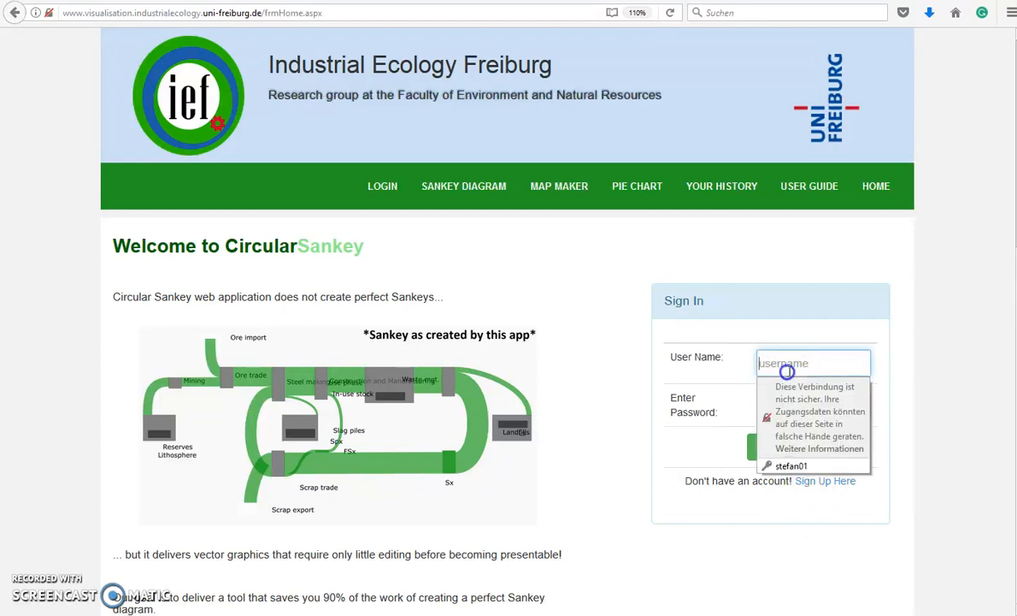
left_click(770, 446)
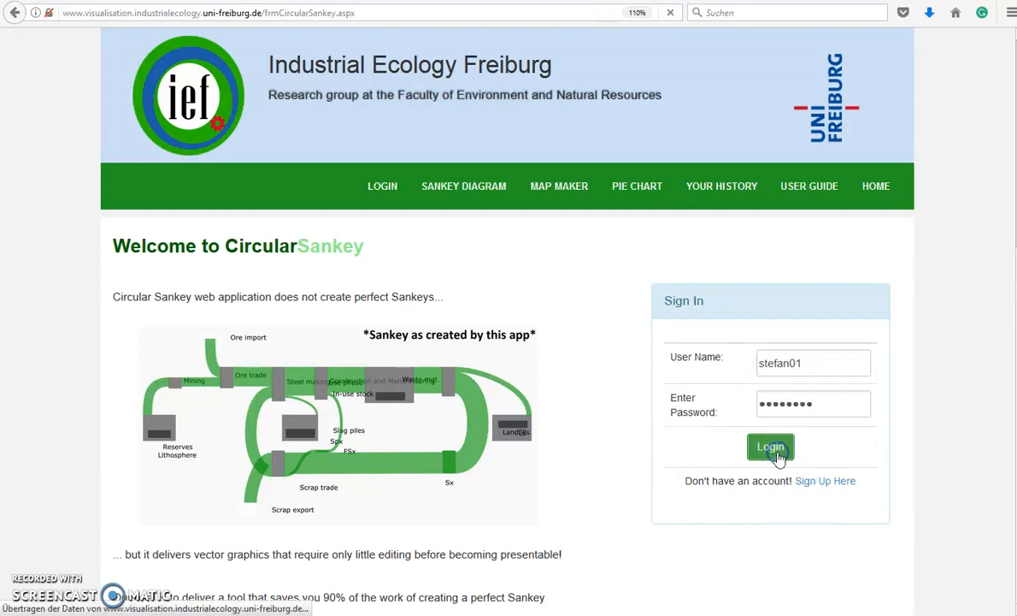
left_click(770, 446)
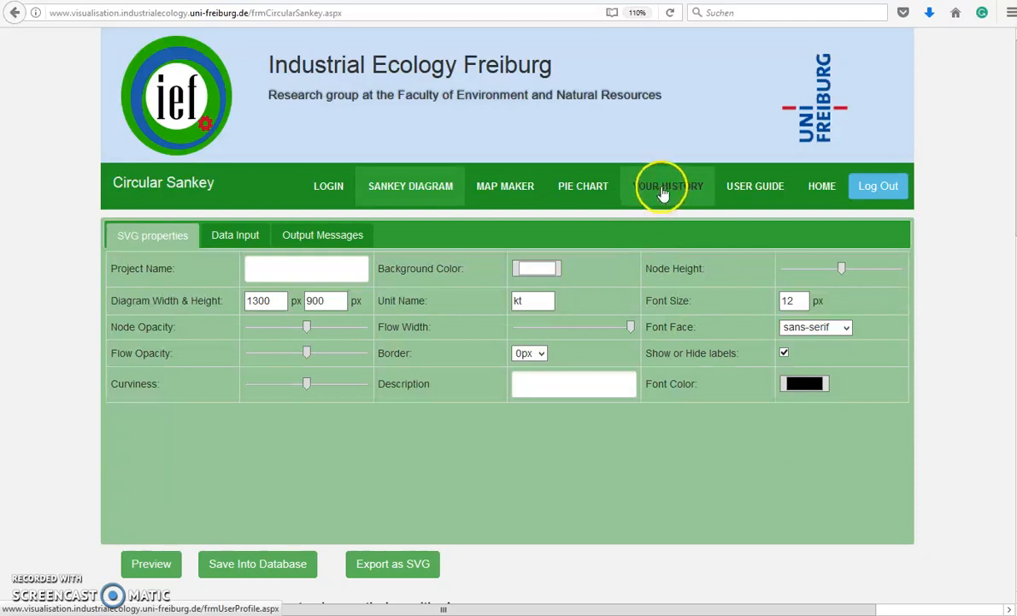
Load the saved project Sankey_Steel_V1 (Global steel cycle 2008) from Your History.
left_click(668, 185)
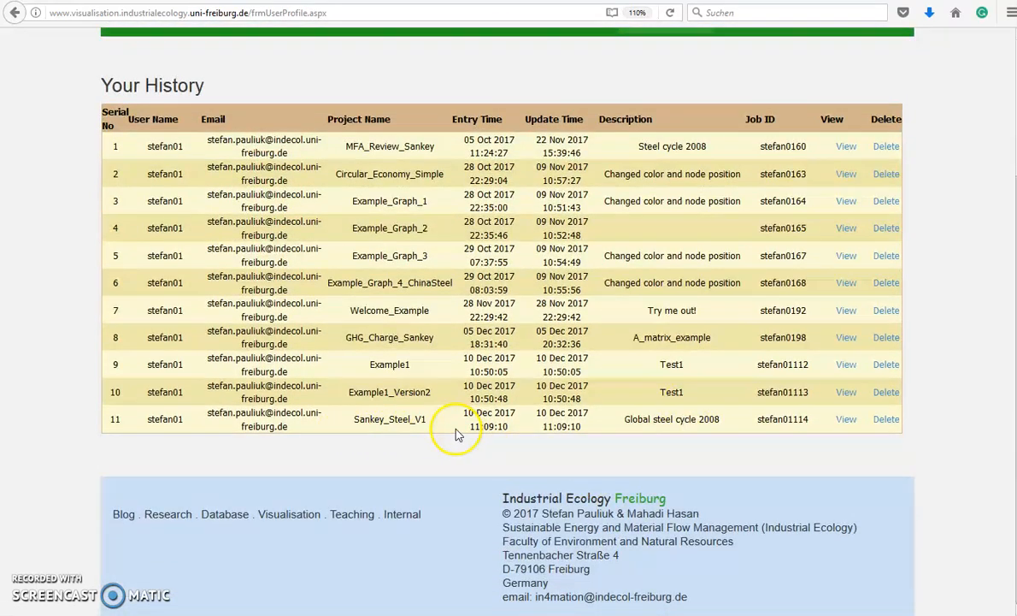
left_click(844, 419)
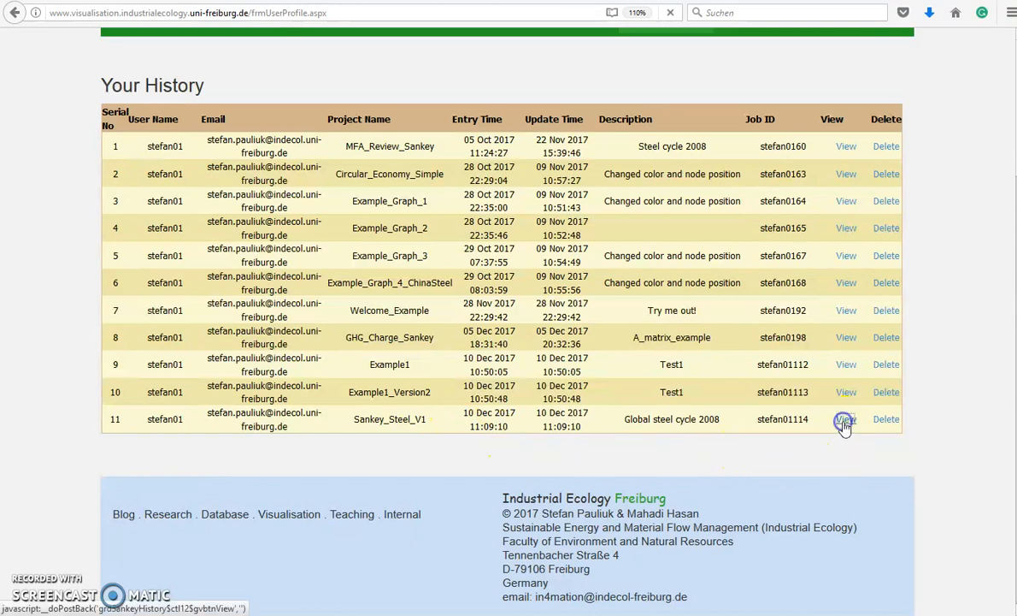
left_click(845, 419)
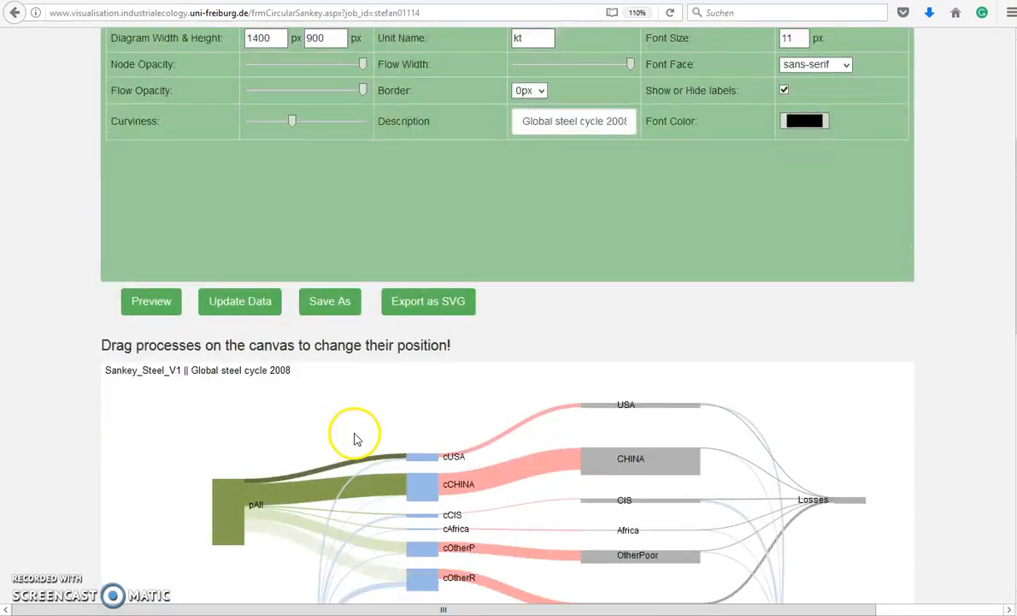
Show the project's node and flow data lists on the Data Input tab.
scroll("down", 3)
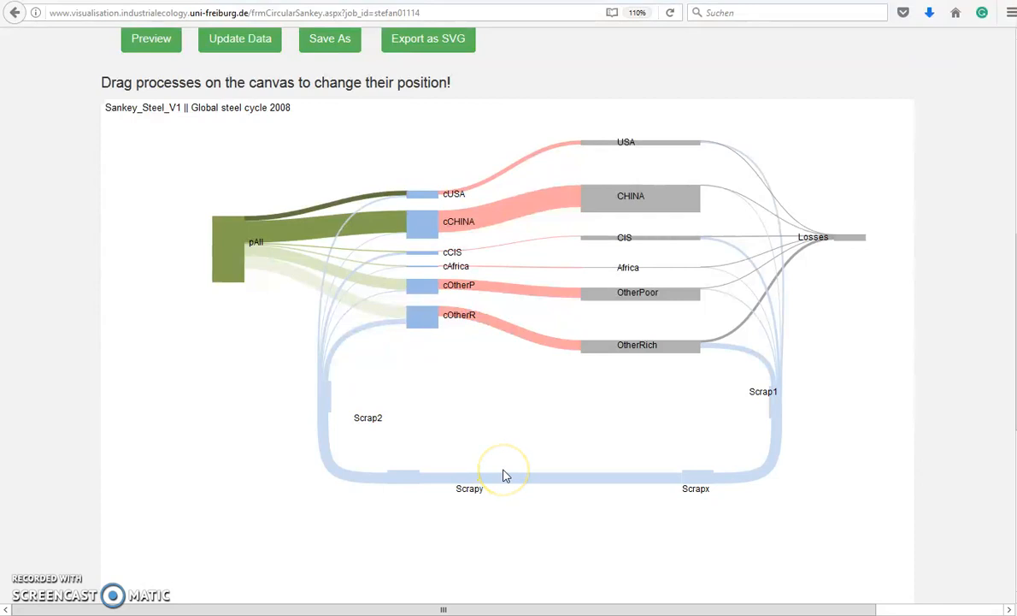
mouse_move(561, 453)
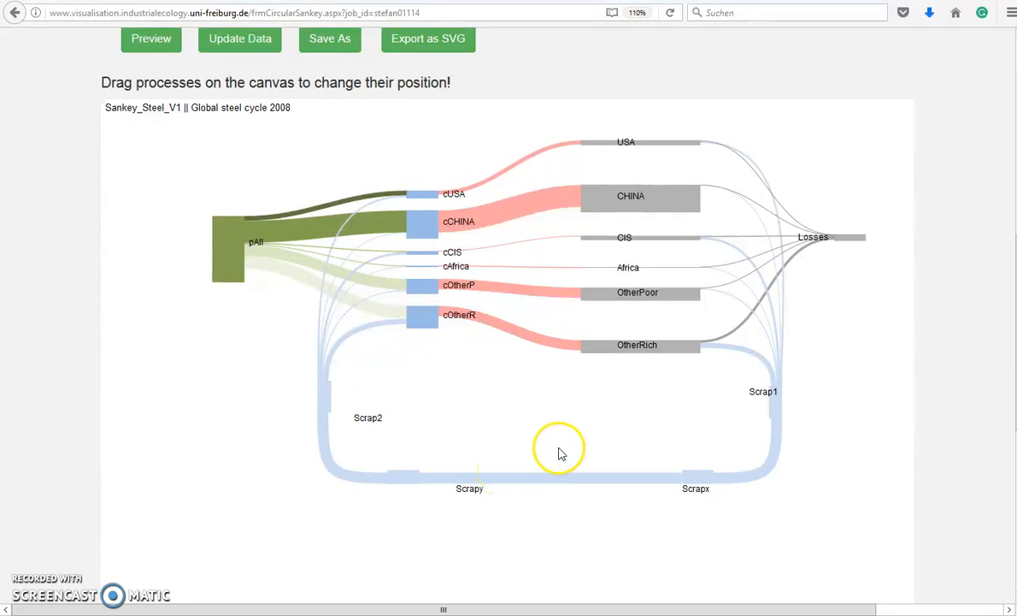
mouse_move(555, 452)
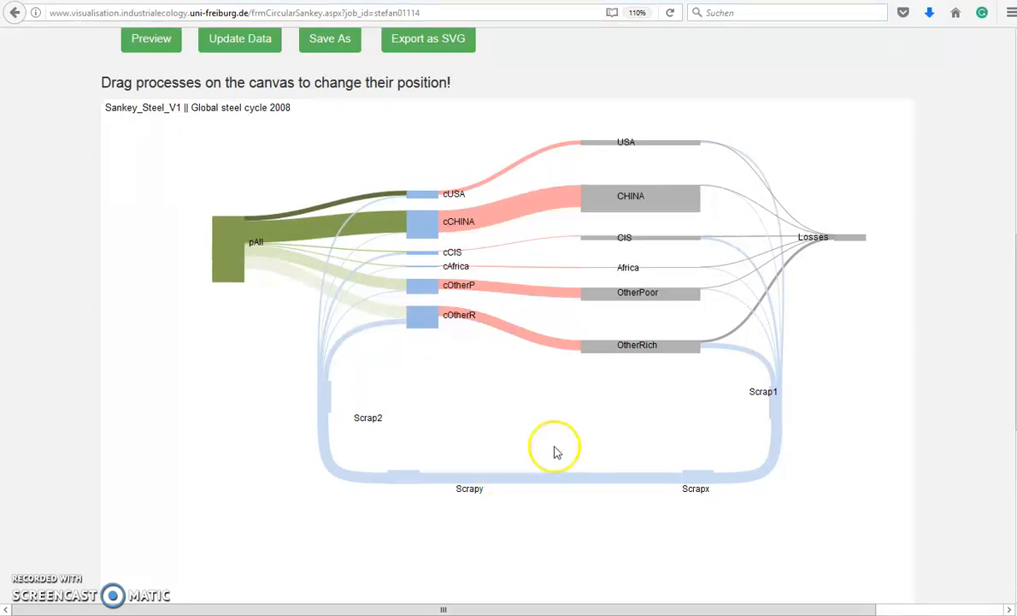
mouse_move(441, 294)
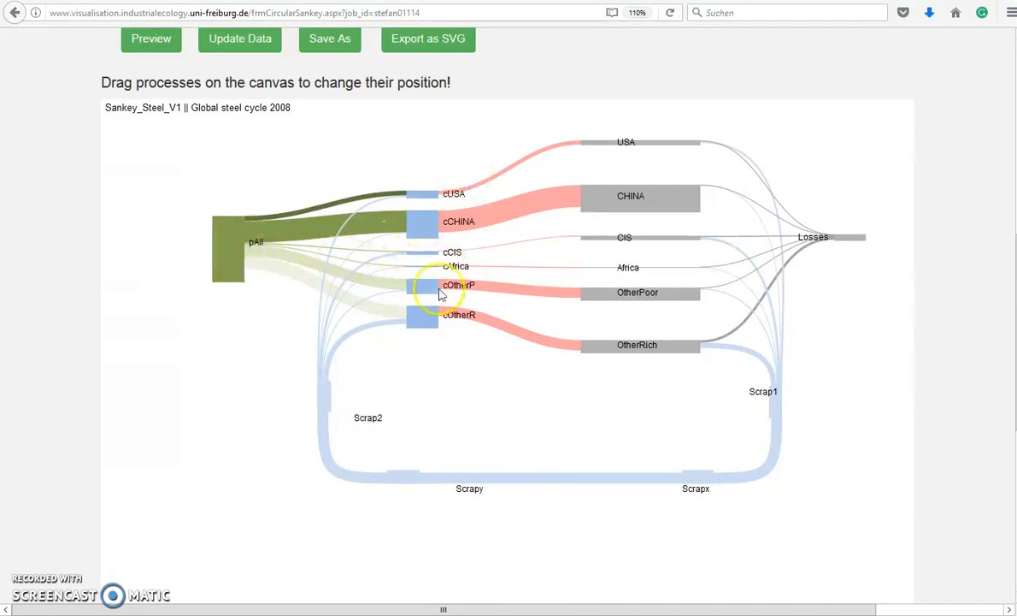
mouse_move(735, 321)
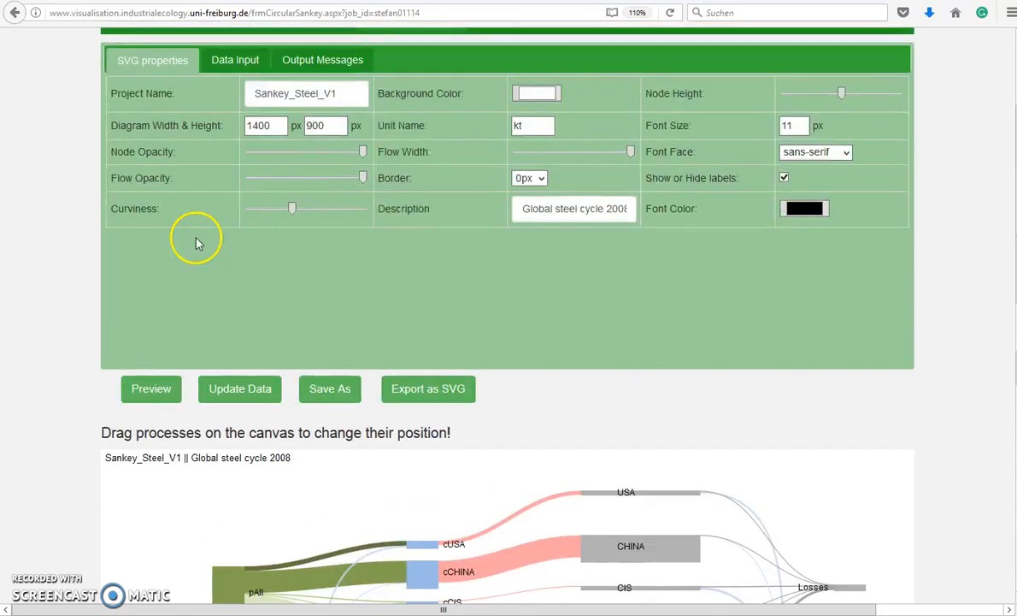
left_click(234, 60)
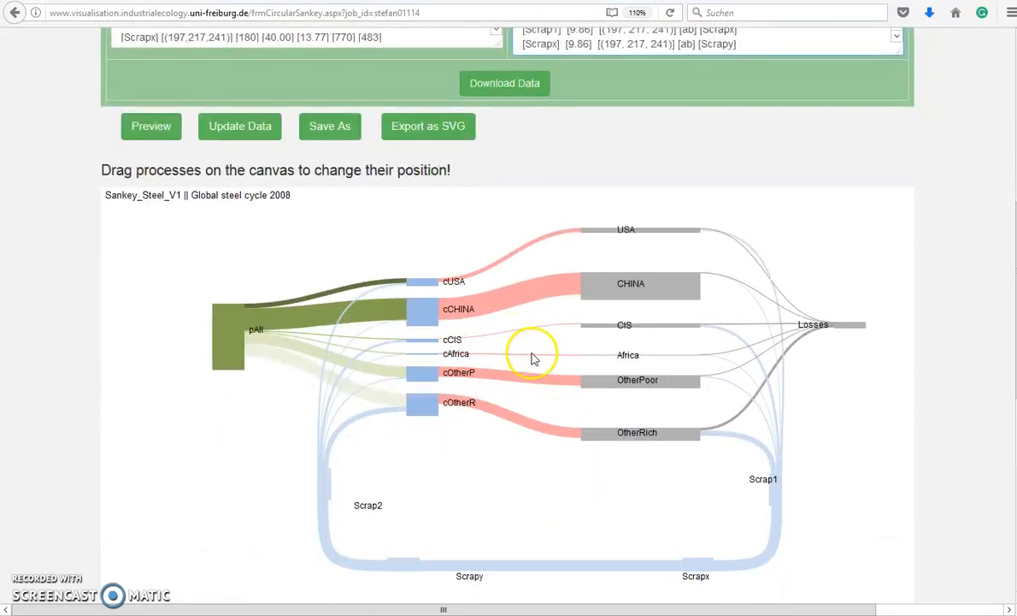
mouse_move(418, 238)
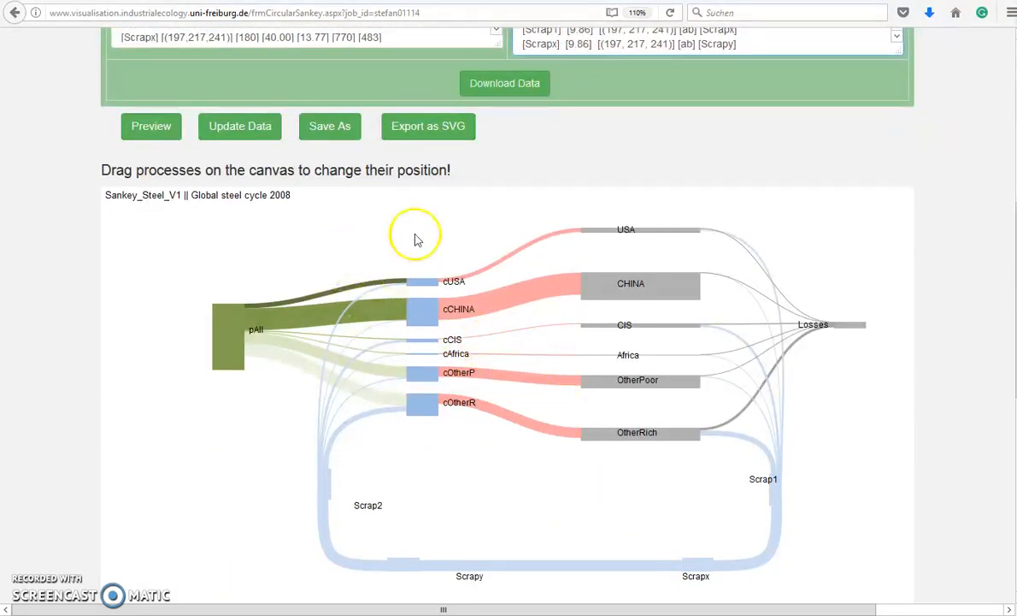
scroll("up", 3)
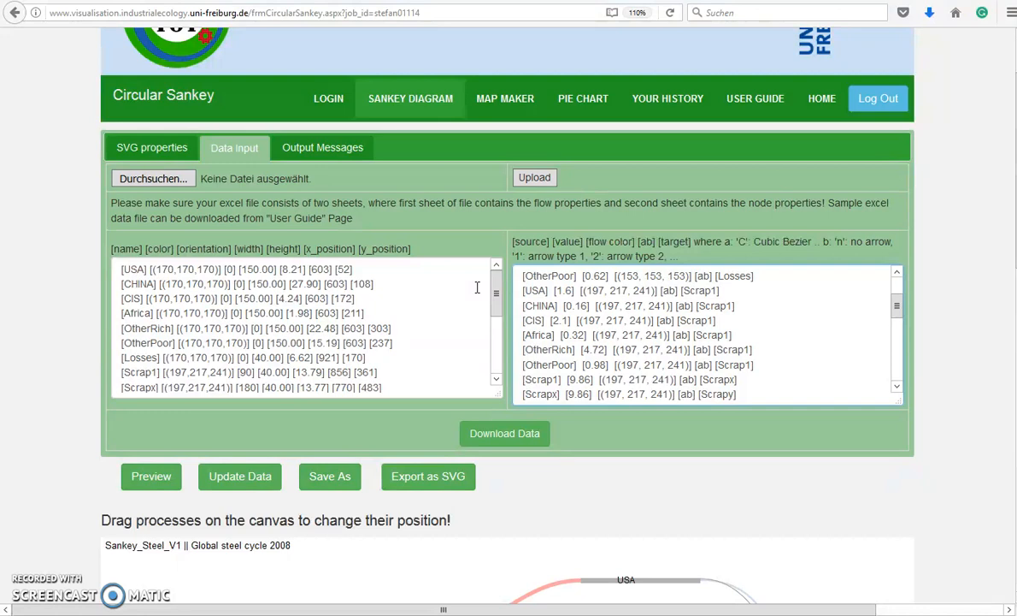
mouse_move(489, 306)
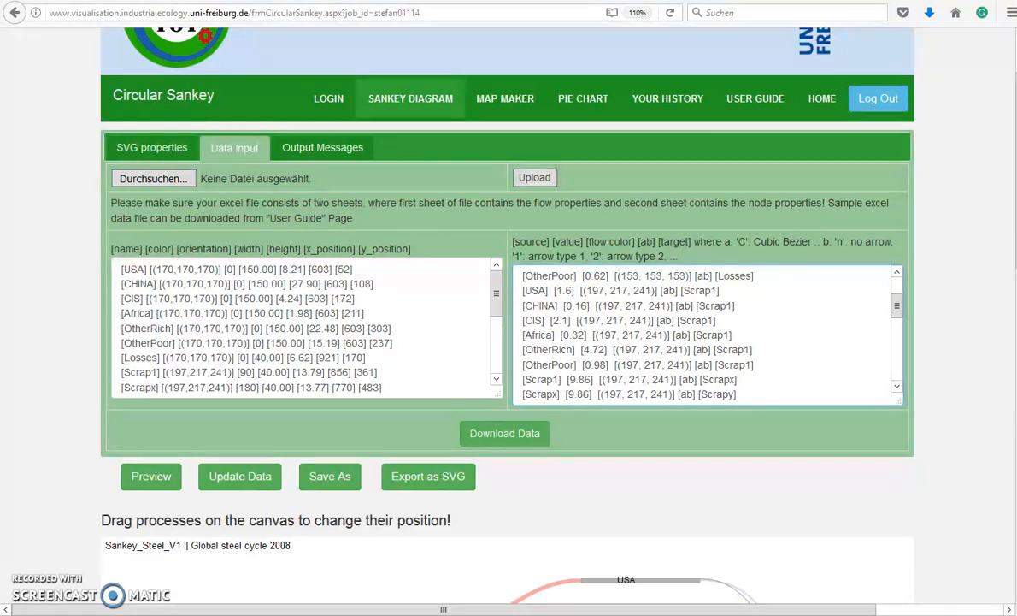
Download the project's data and save it as DataSet.xlsx.
left_click(504, 434)
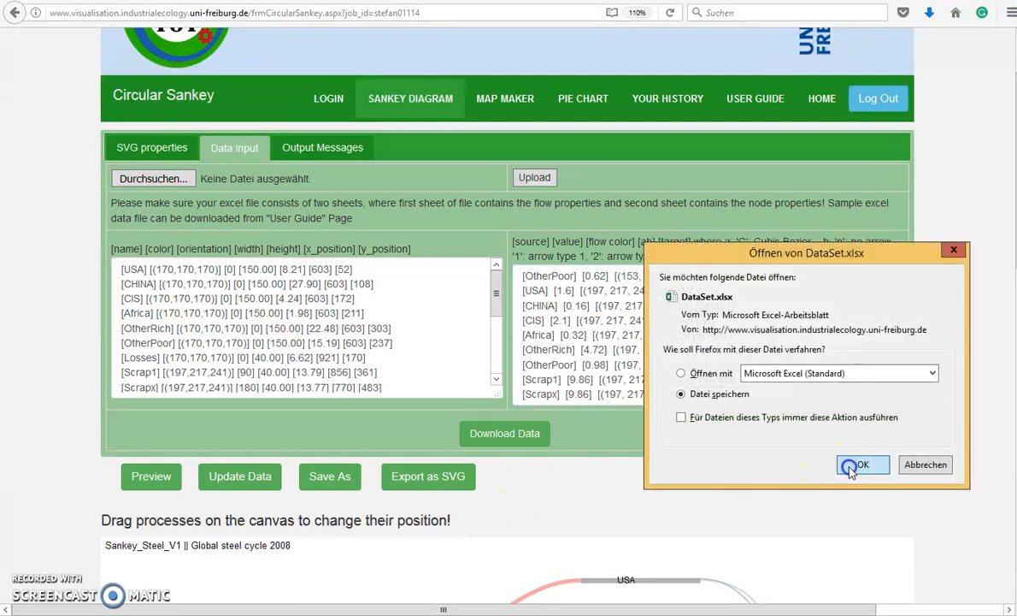
left_click(862, 464)
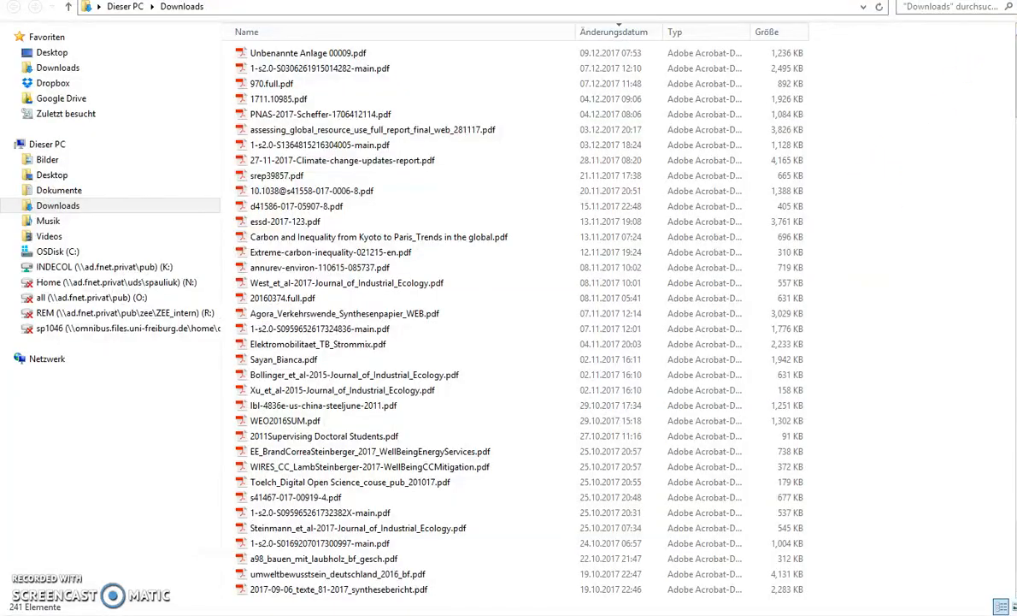
Open the newest downloaded DataSet .xlsx file from Downloads in Excel.
scroll("down", 3)
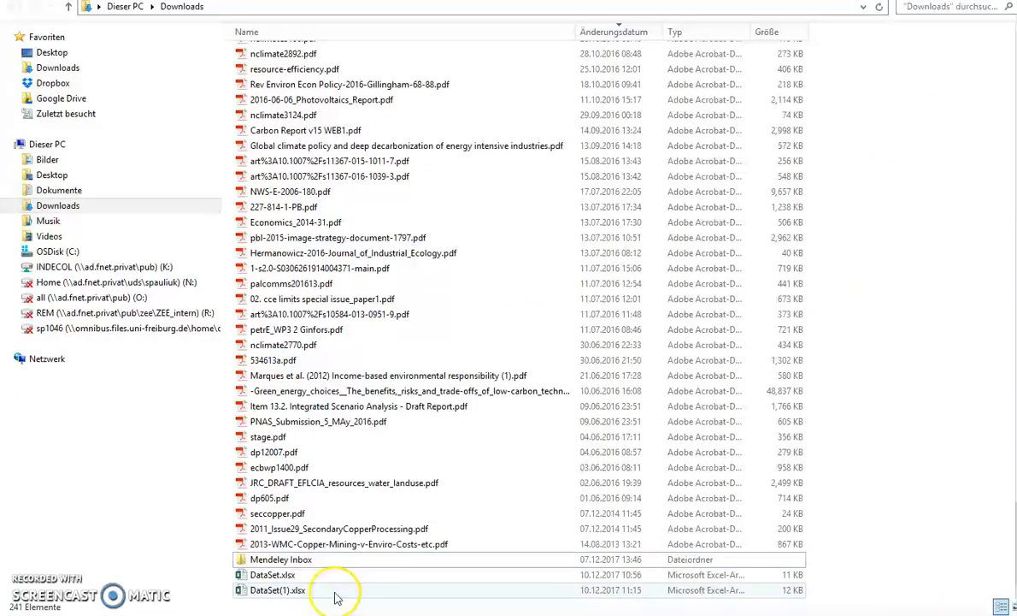
left_click(277, 590)
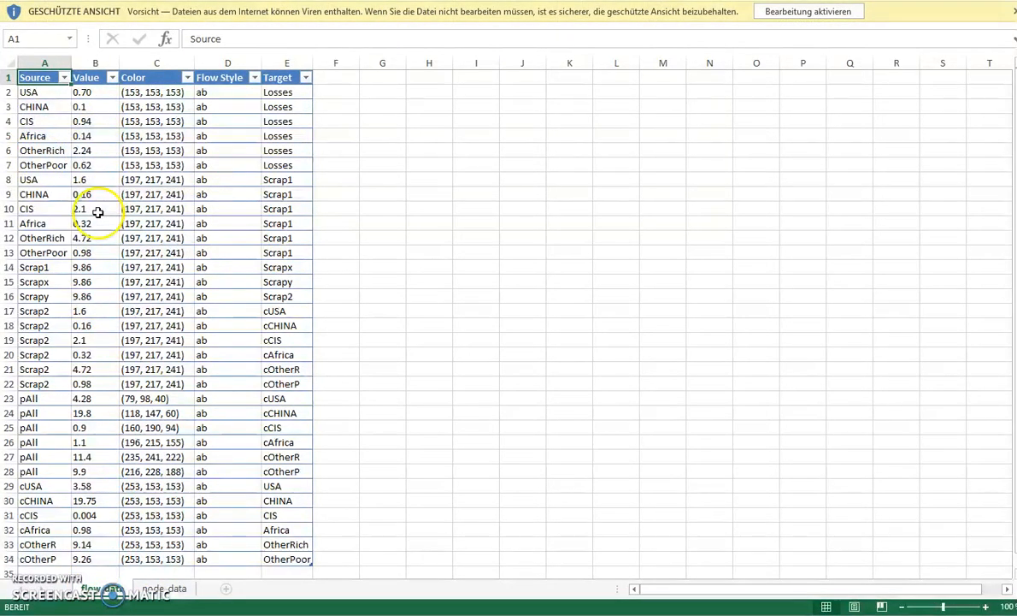
left_click(162, 588)
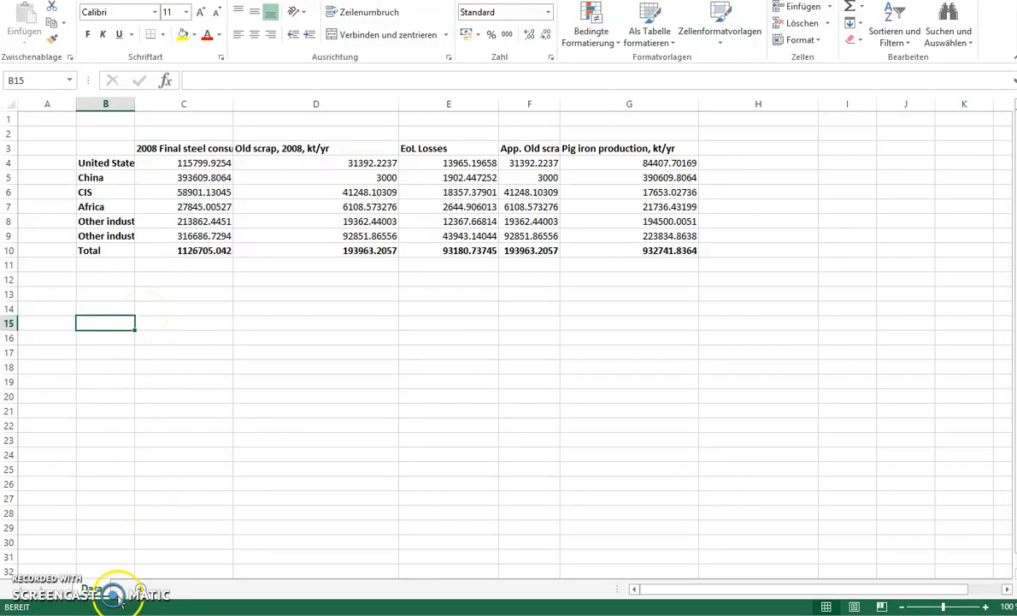
left_click(140, 588)
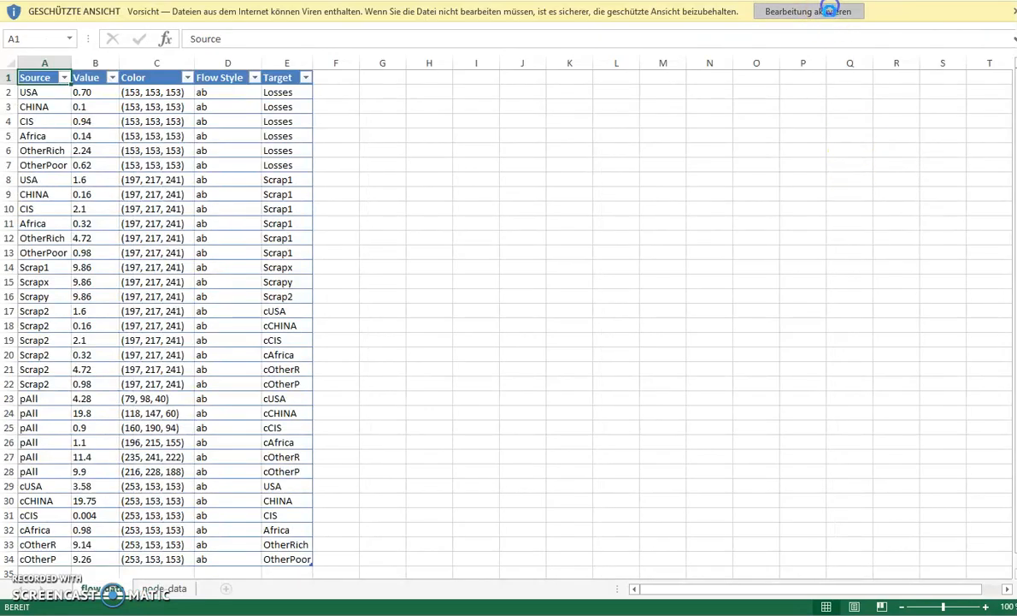
Enable editing, inspect the Losses target cells and view the 2008 steel Data sheet.
left_click(807, 10)
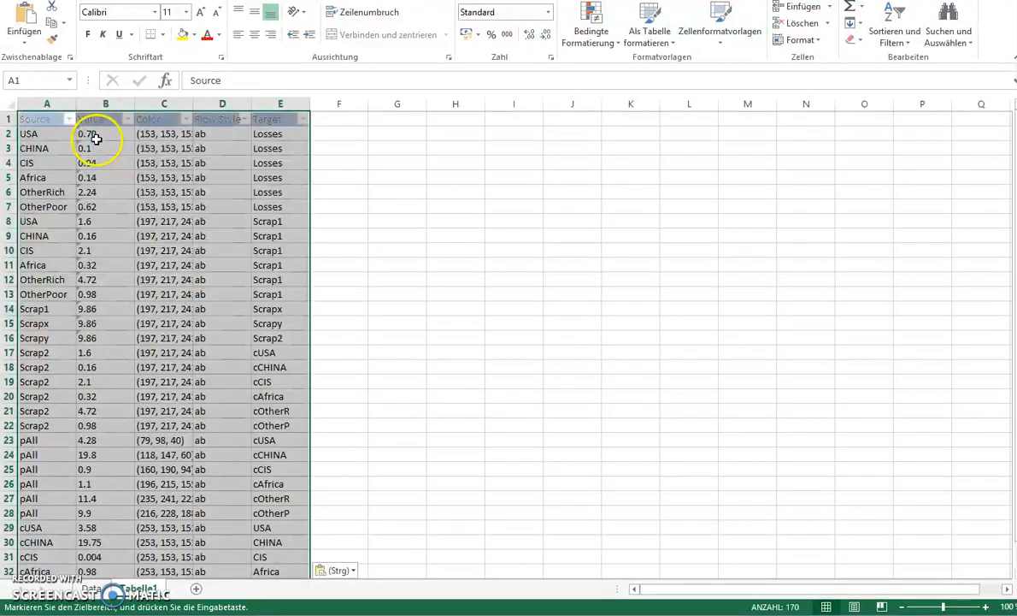
left_click(455, 118)
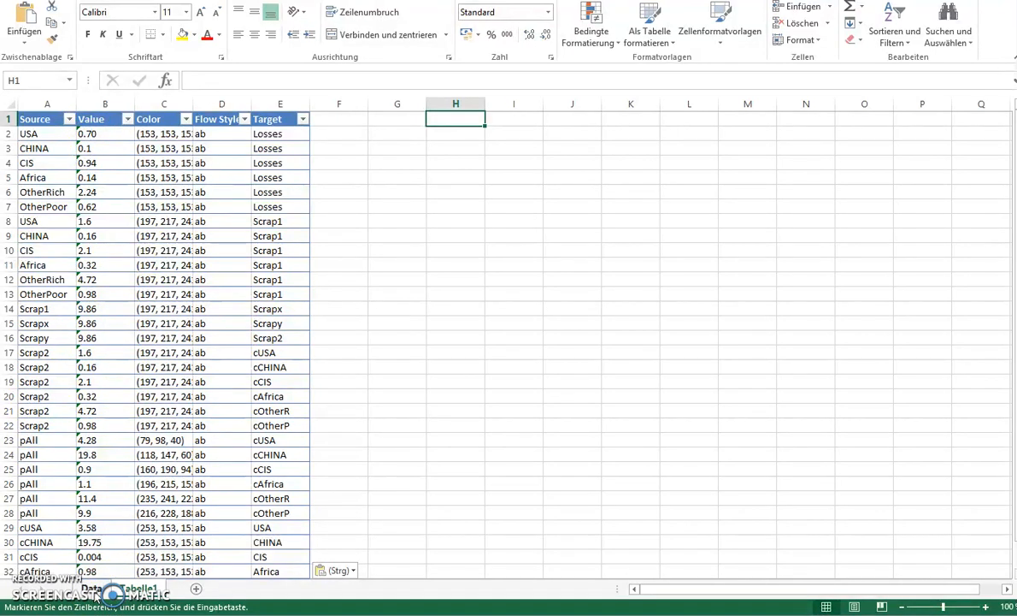
mouse_move(340, 539)
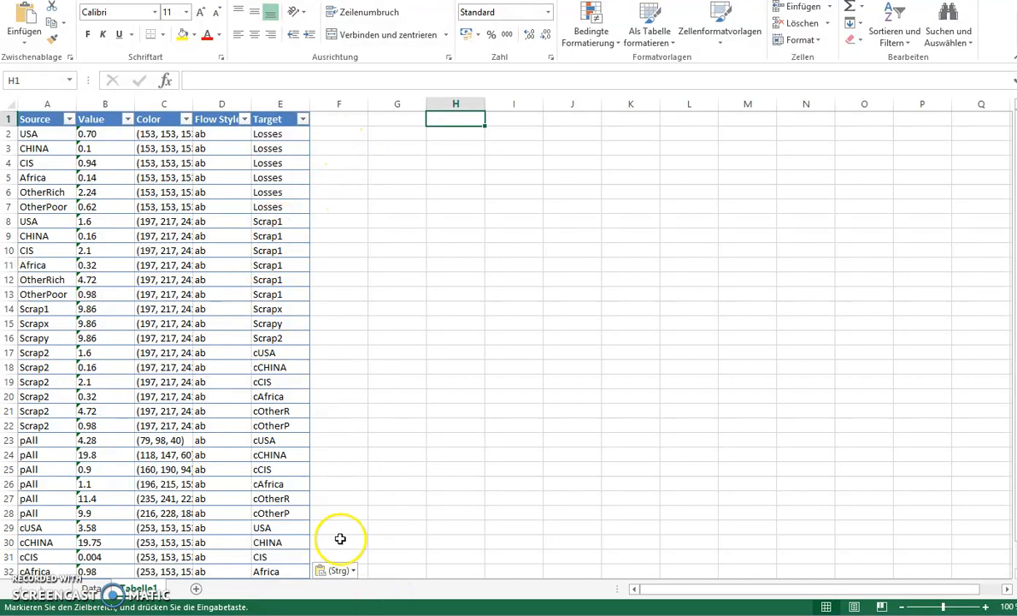
mouse_move(336, 236)
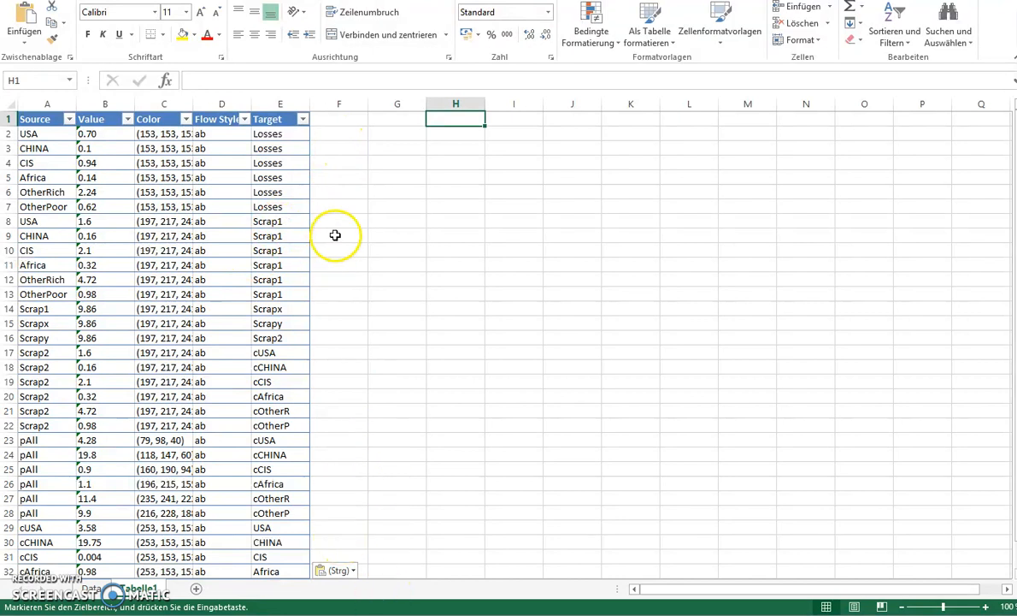
mouse_move(404, 174)
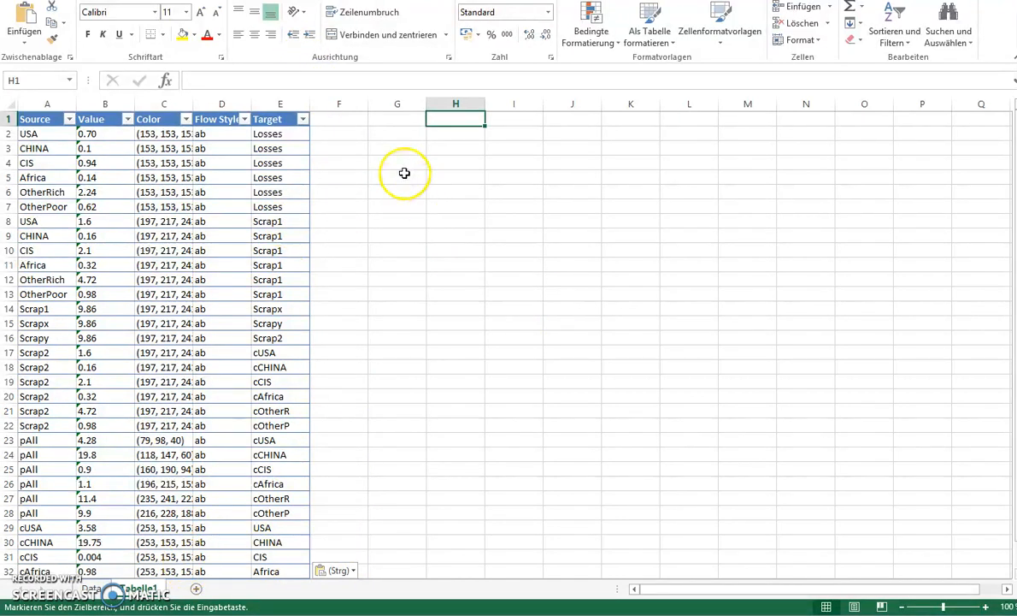
mouse_move(256, 321)
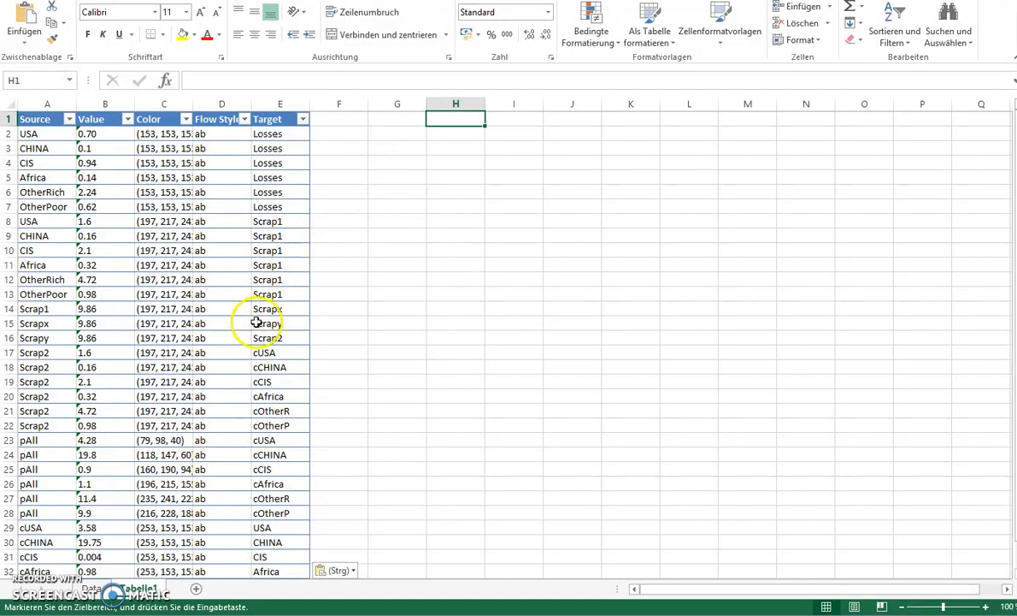
left_click(281, 134)
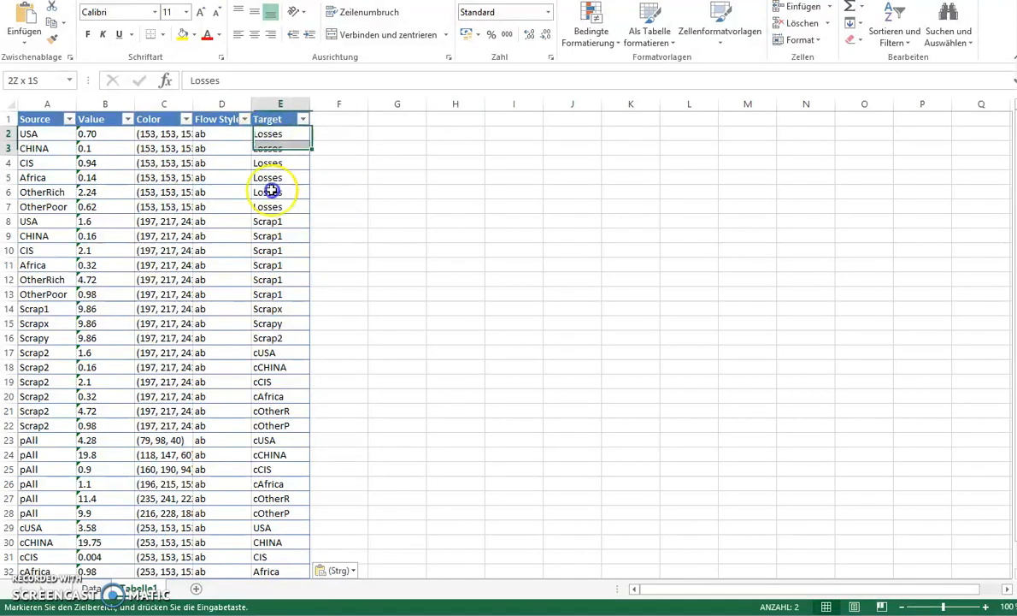
left_click(48, 221)
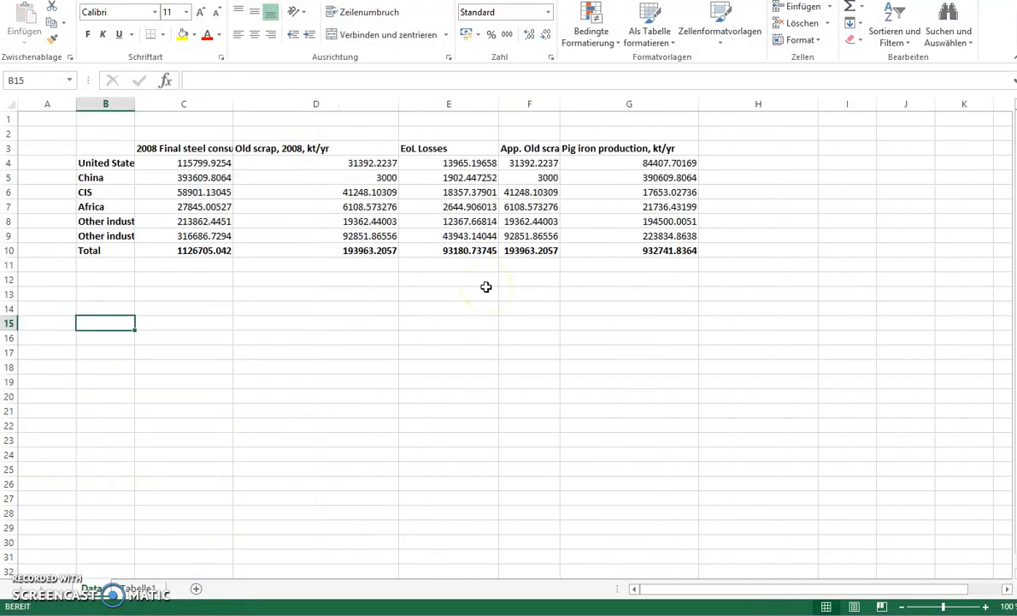
Link Spalte1 values from the Data sheet for the first row and fill the Scrap1 losses rows.
left_click(448, 163)
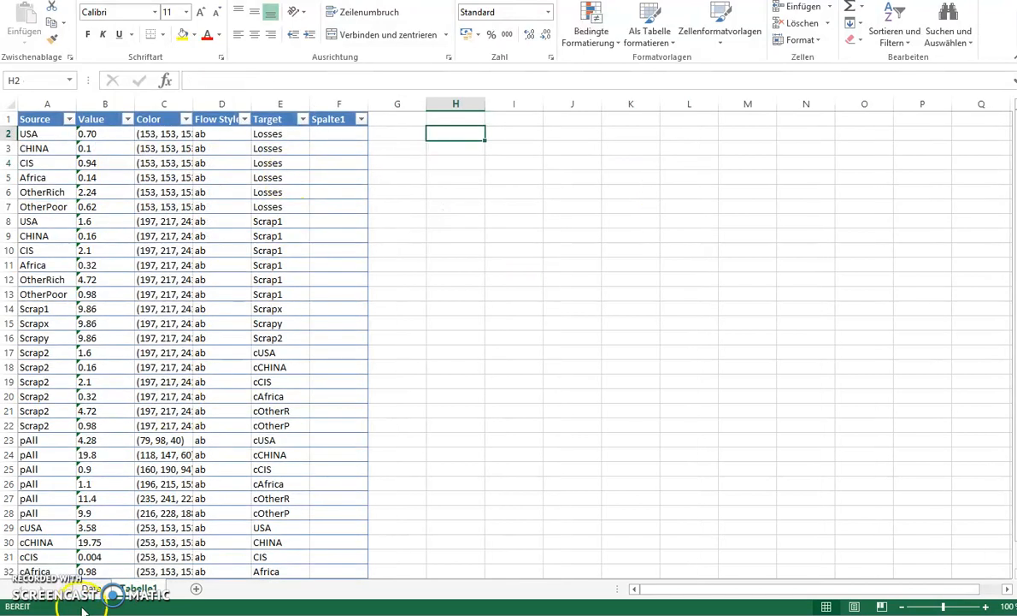
left_click(328, 133)
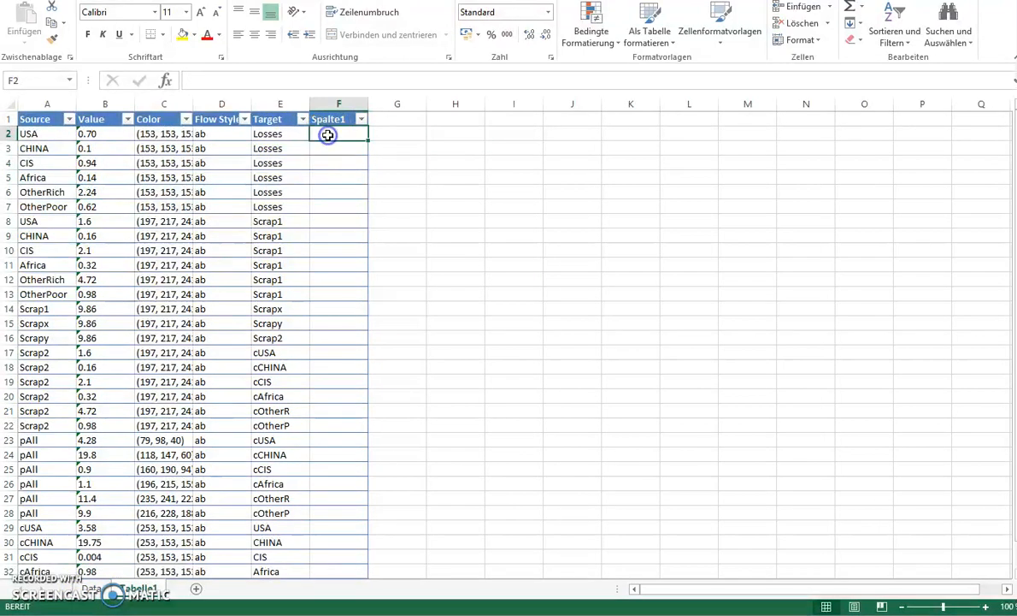
type("=Data!E5")
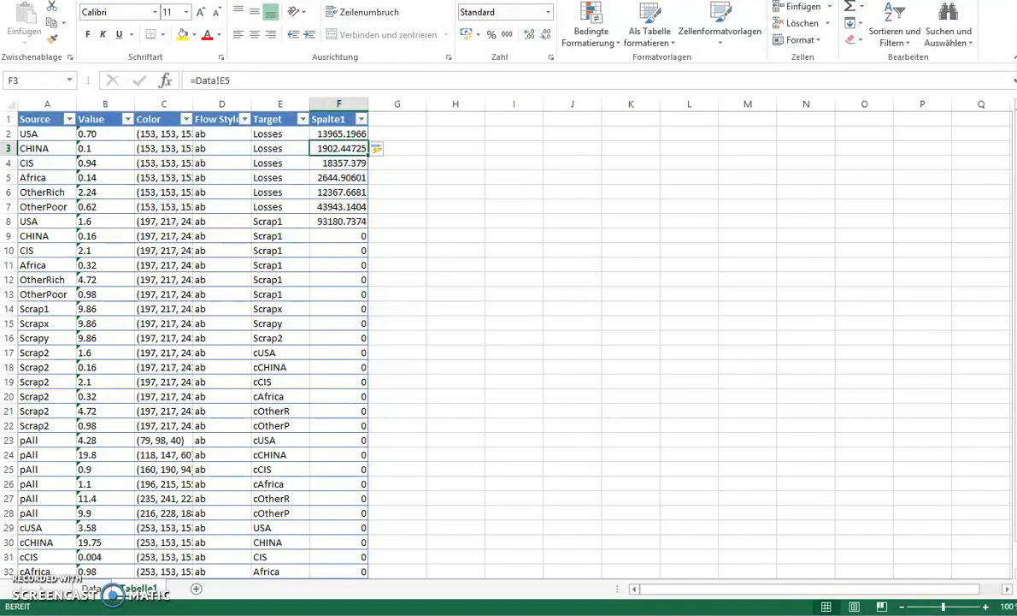
left_click(339, 222)
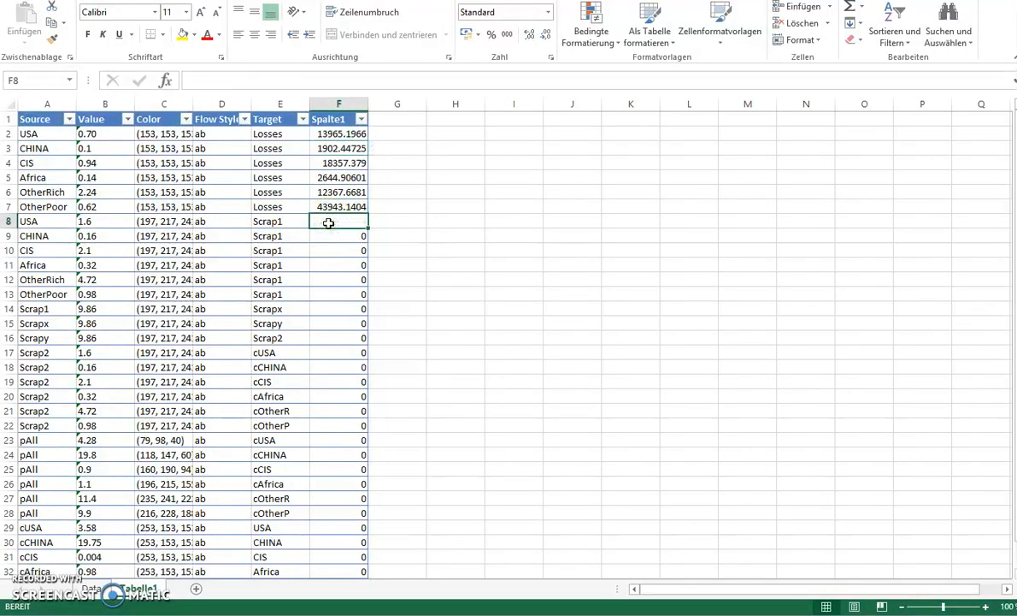
type("=Data!")
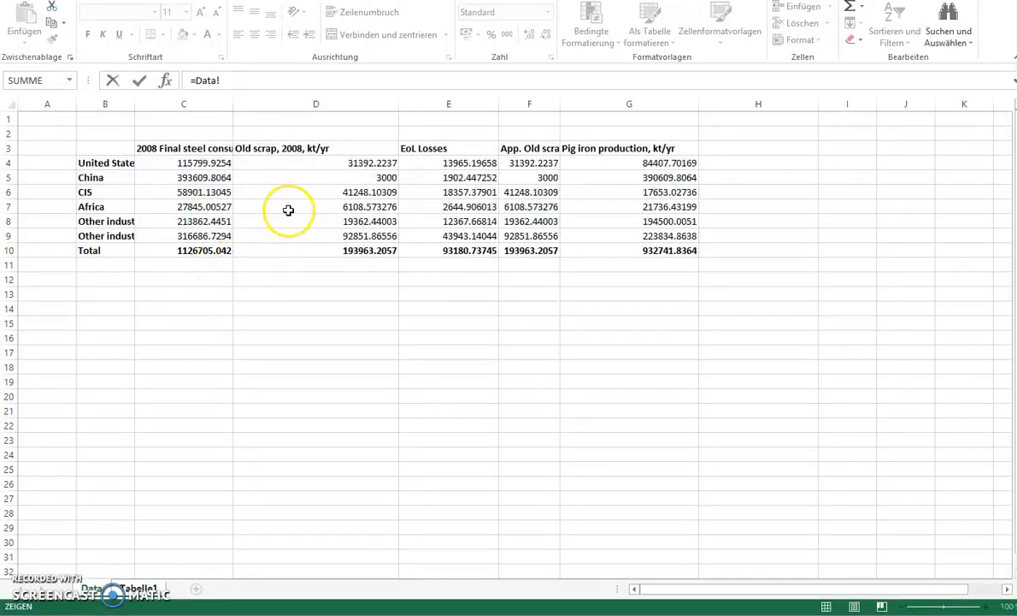
left_click(448, 163)
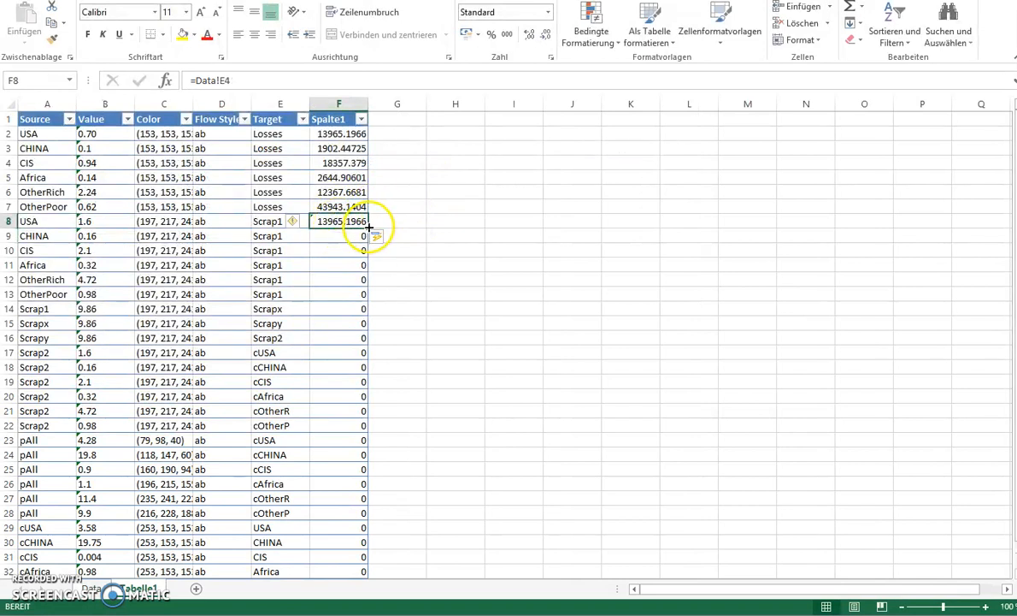
left_click_drag(338, 220, 339, 301)
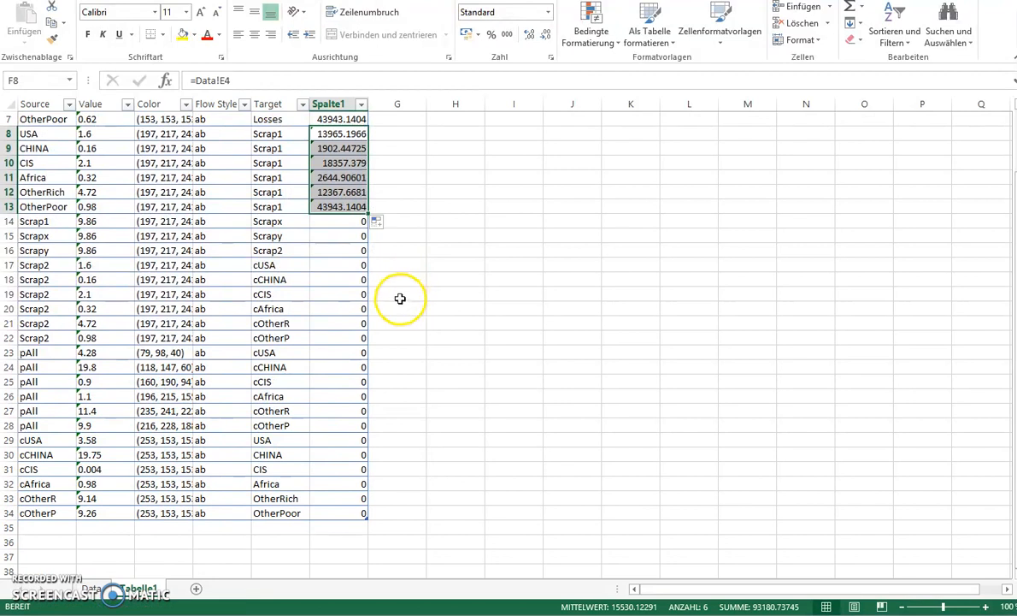
mouse_move(396, 294)
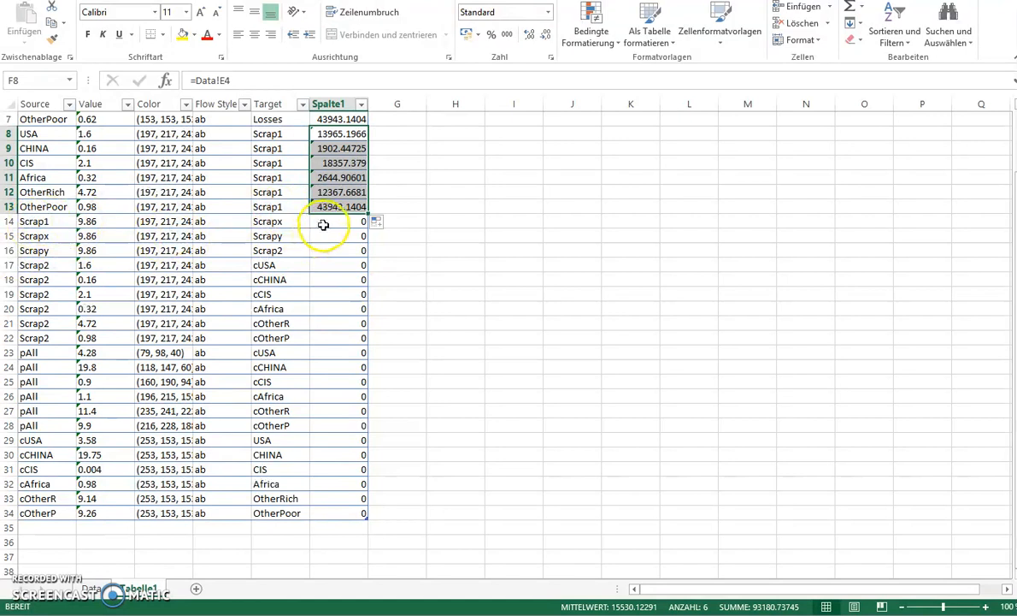
Link total losses, scrap and pig iron values from the Data sheet into the remaining Spalte1 rows.
type("=")
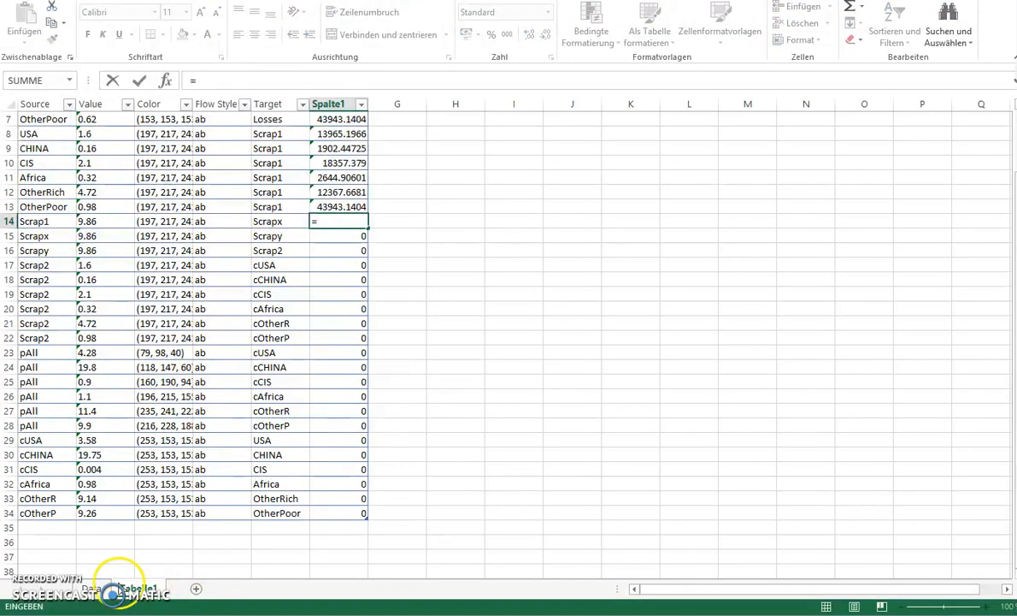
left_click(140, 588)
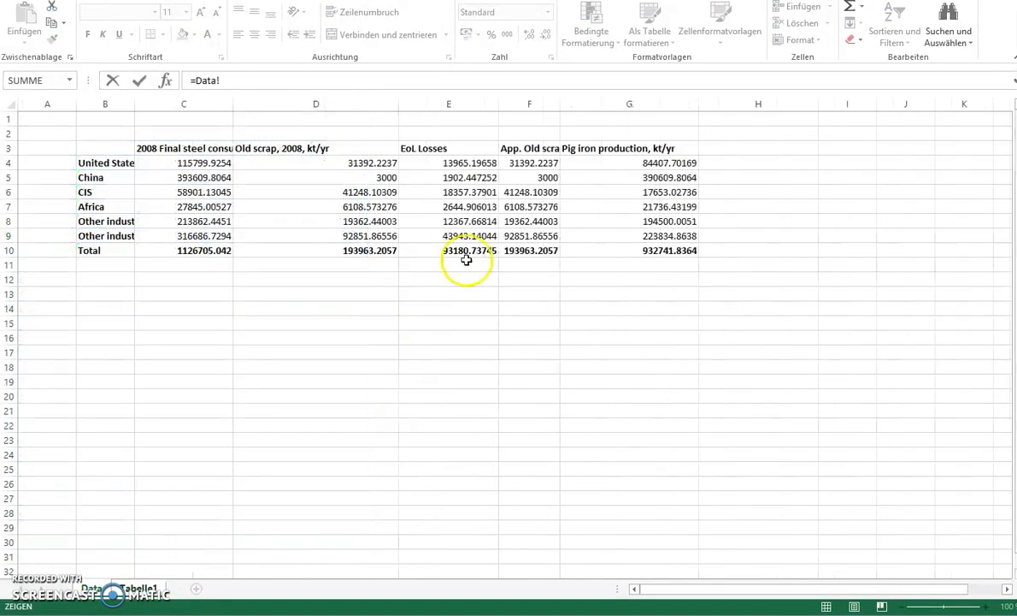
left_click(89, 588)
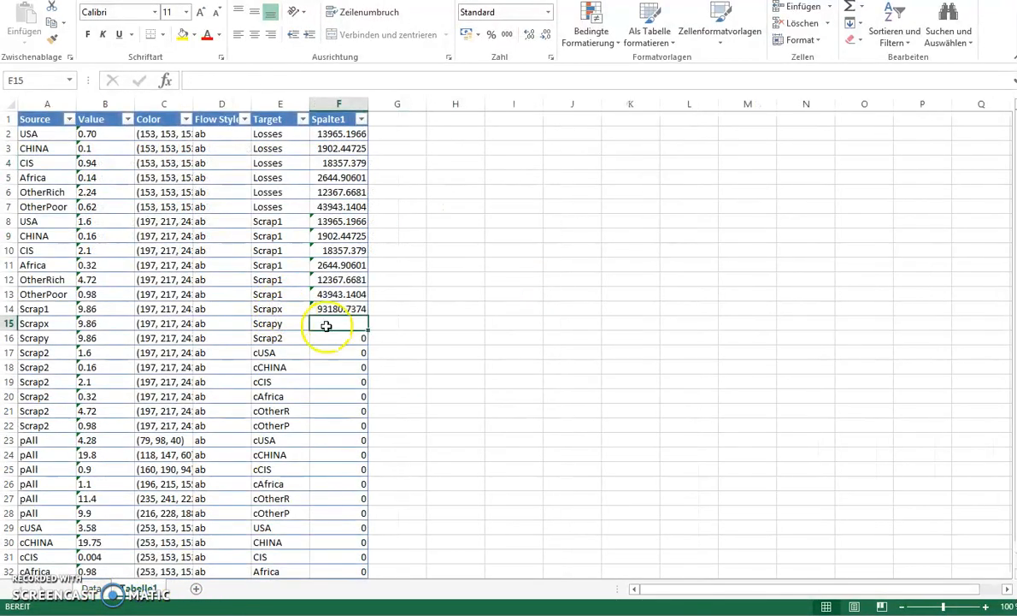
type("=Data!")
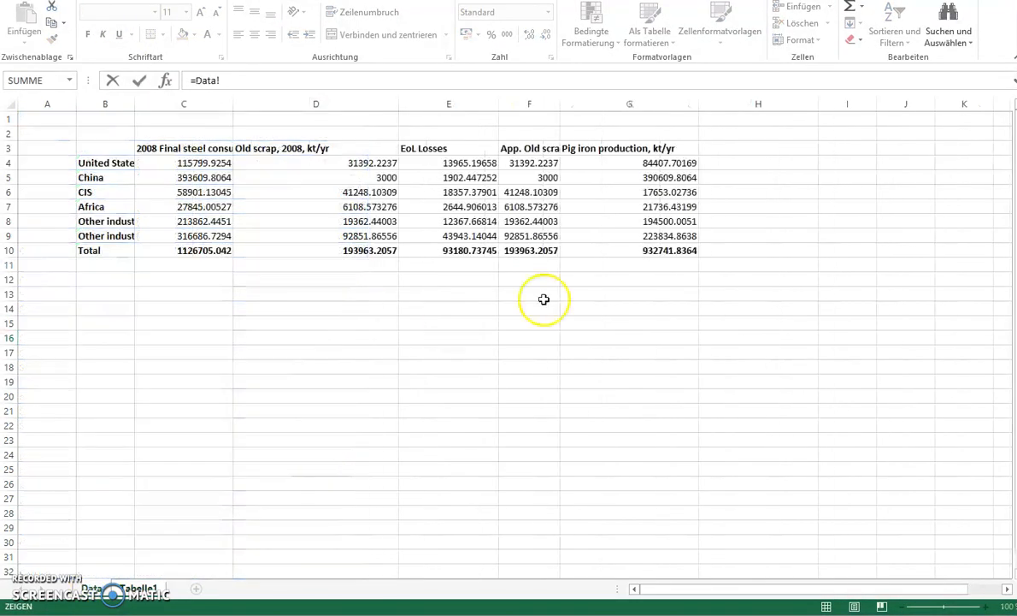
left_click(93, 588)
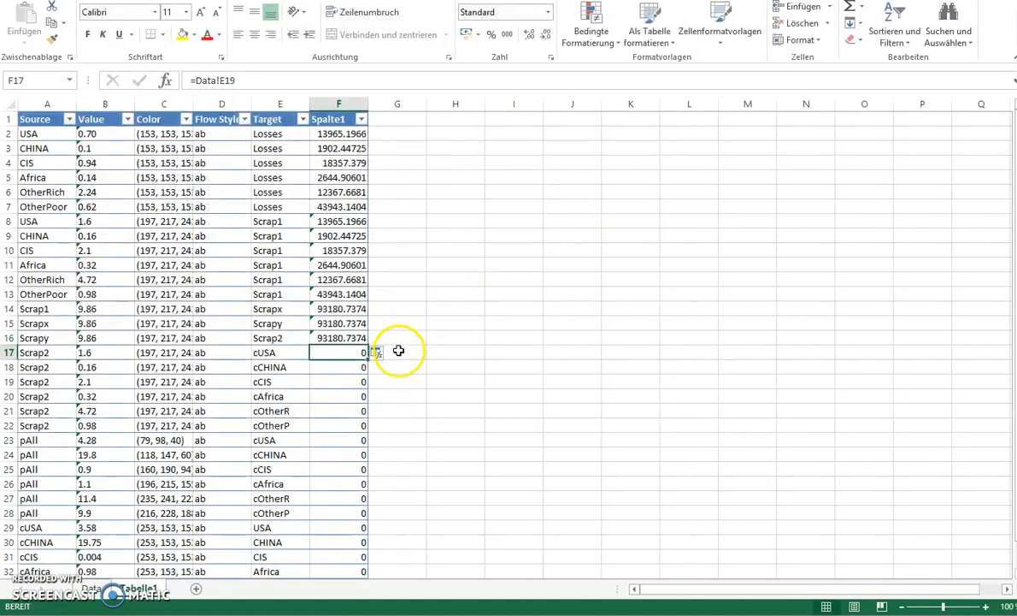
scroll("down", 3)
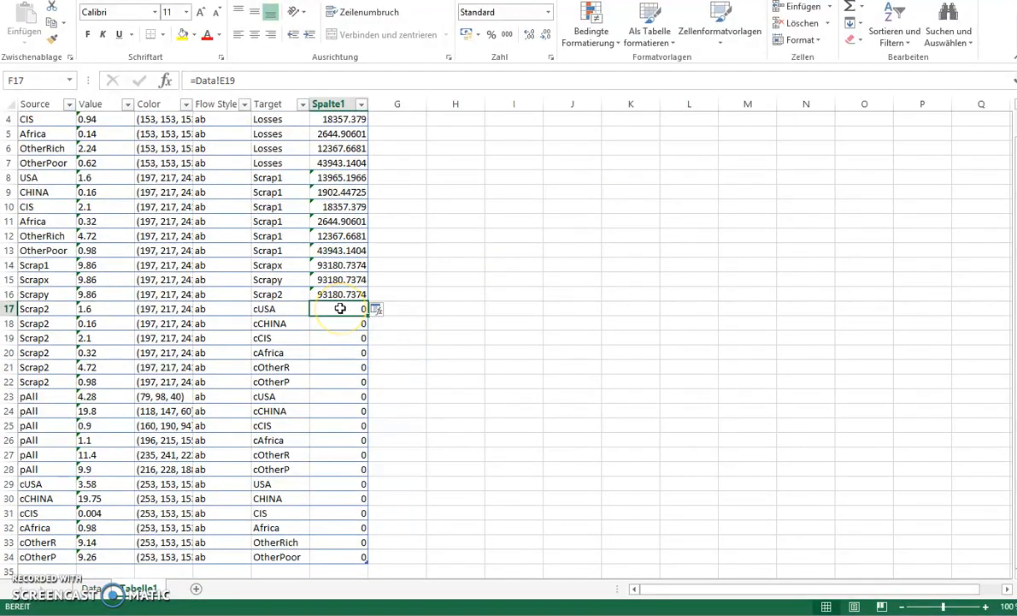
mouse_move(334, 325)
type("=")
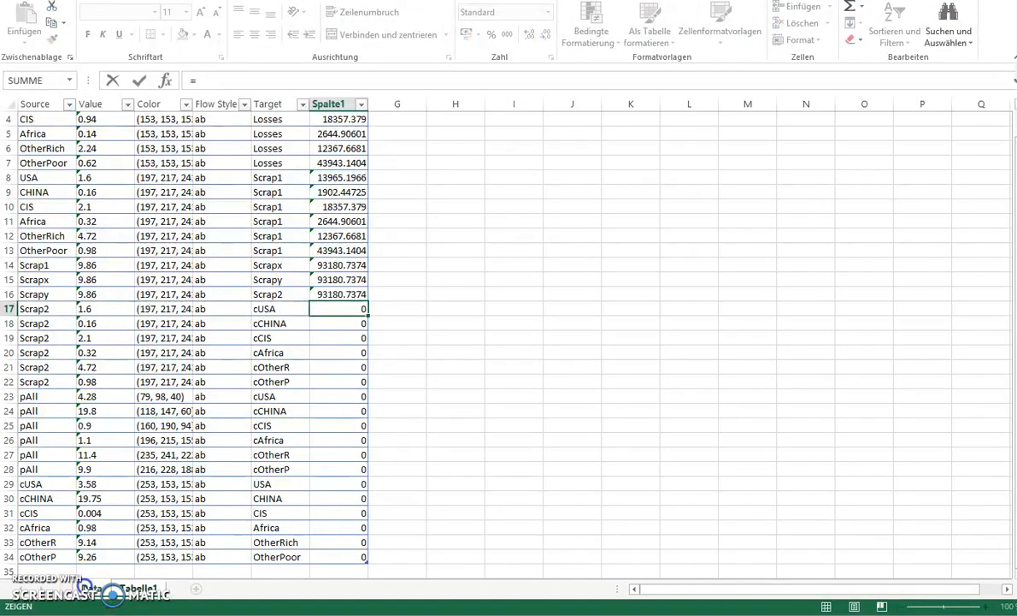
left_click(93, 588)
type("=")
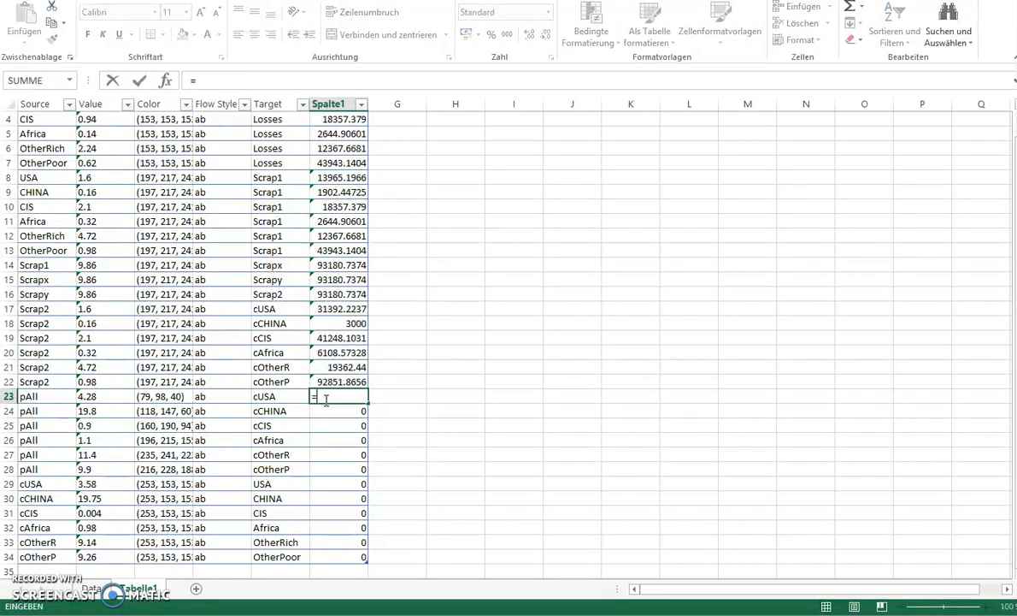
left_click(93, 589)
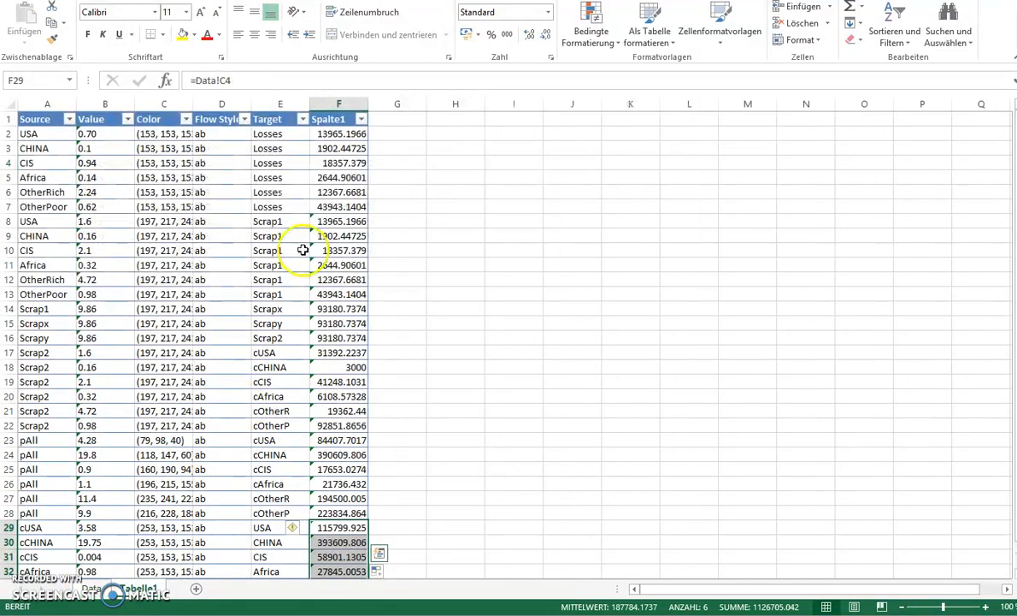
mouse_move(441, 104)
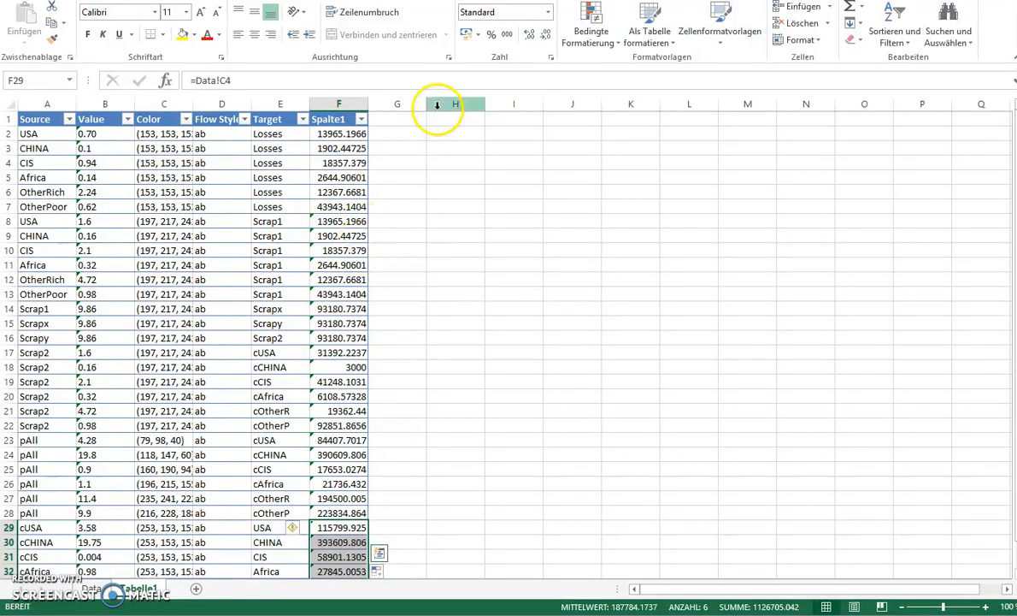
mouse_move(472, 236)
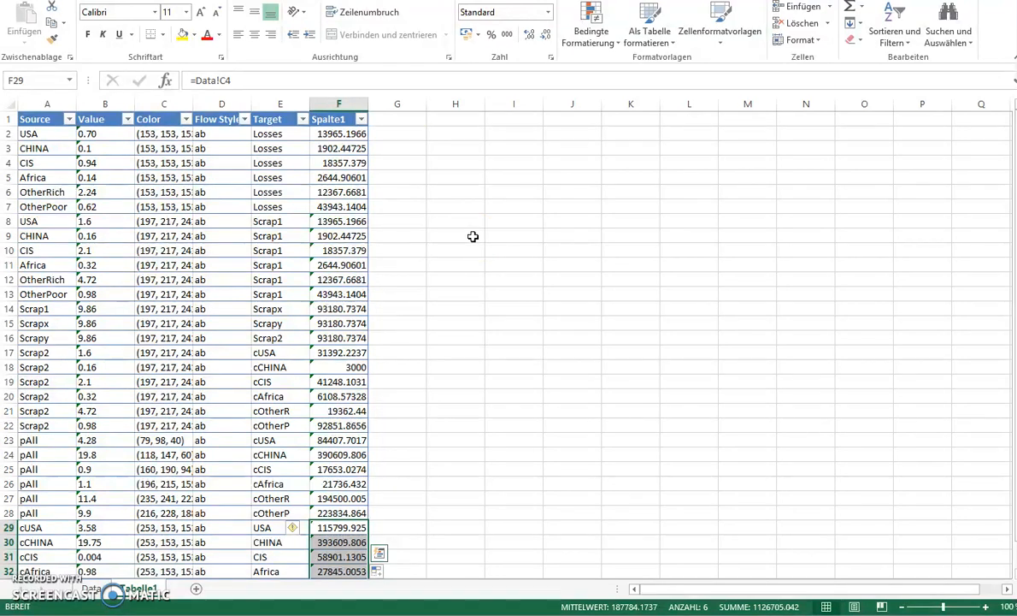
left_click(339, 134)
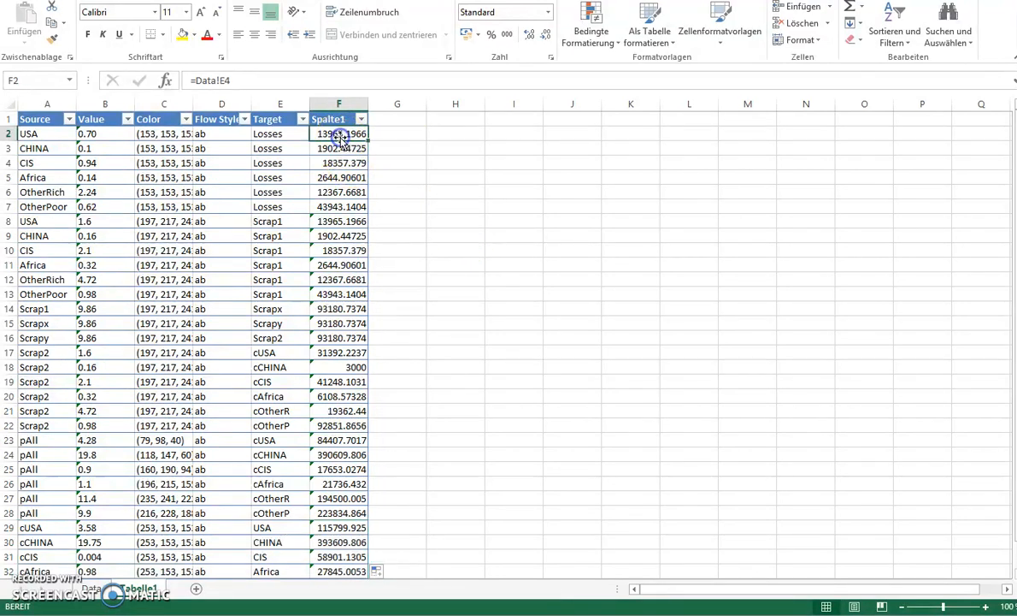
mouse_move(380, 134)
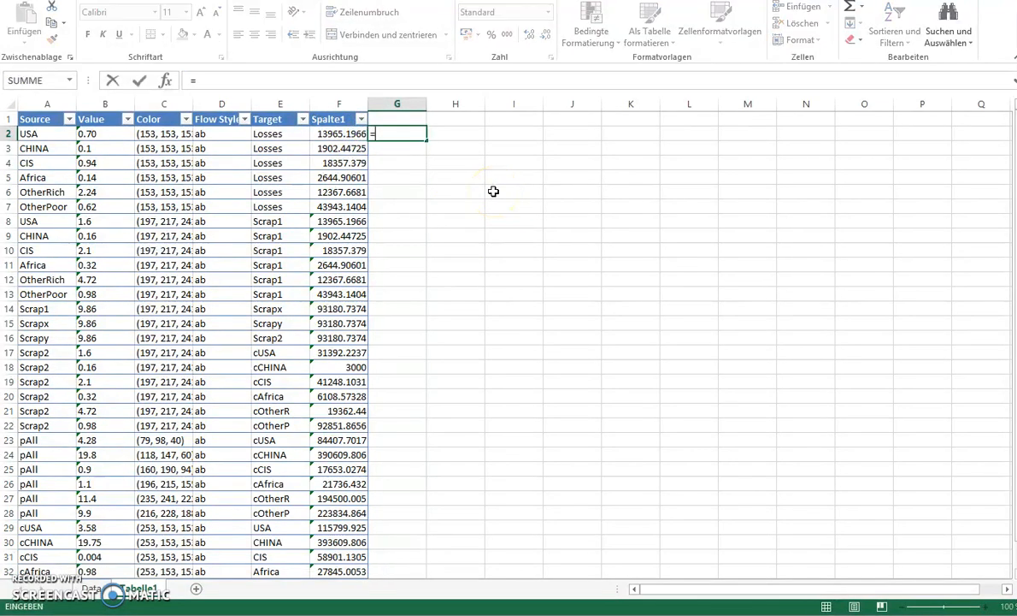
type("=runded(")
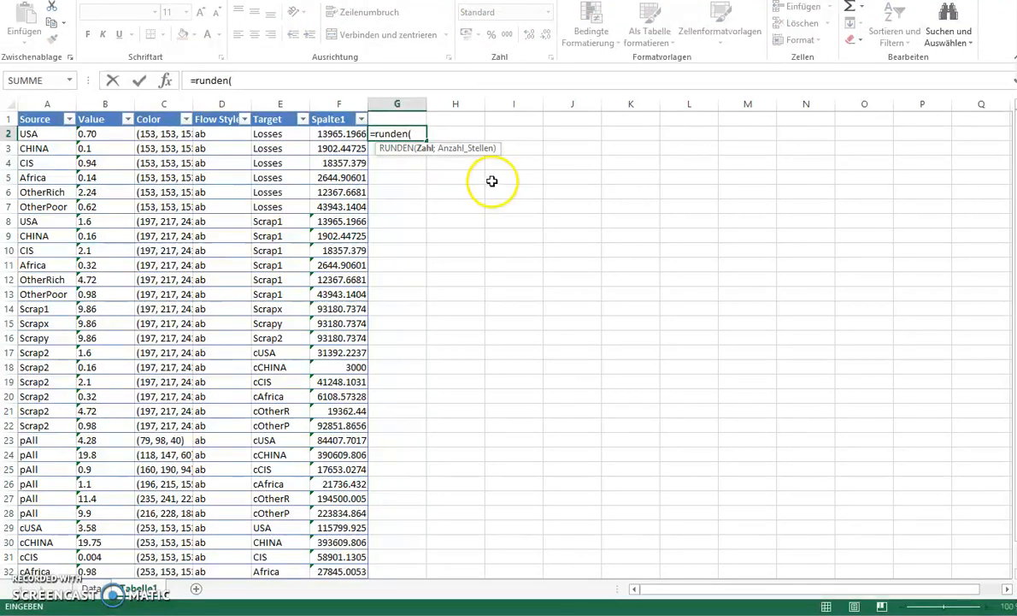
key("Return")
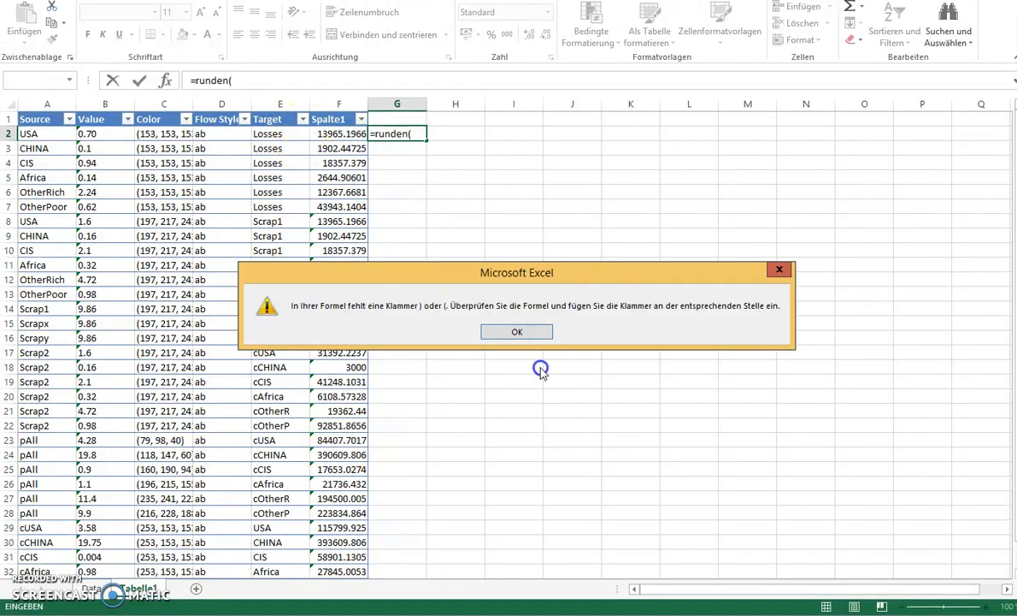
left_click(516, 332)
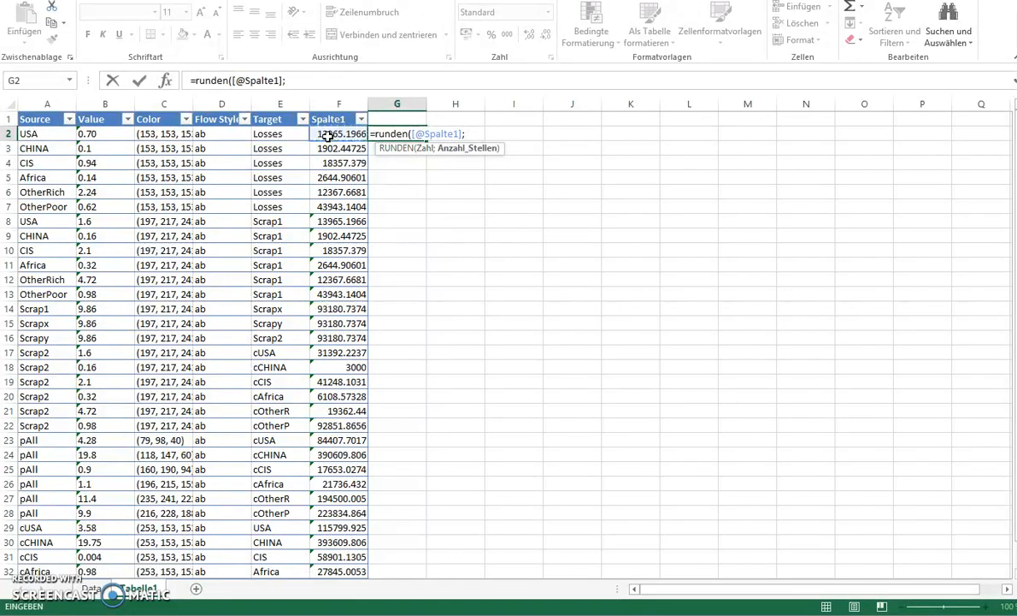
type("0)")
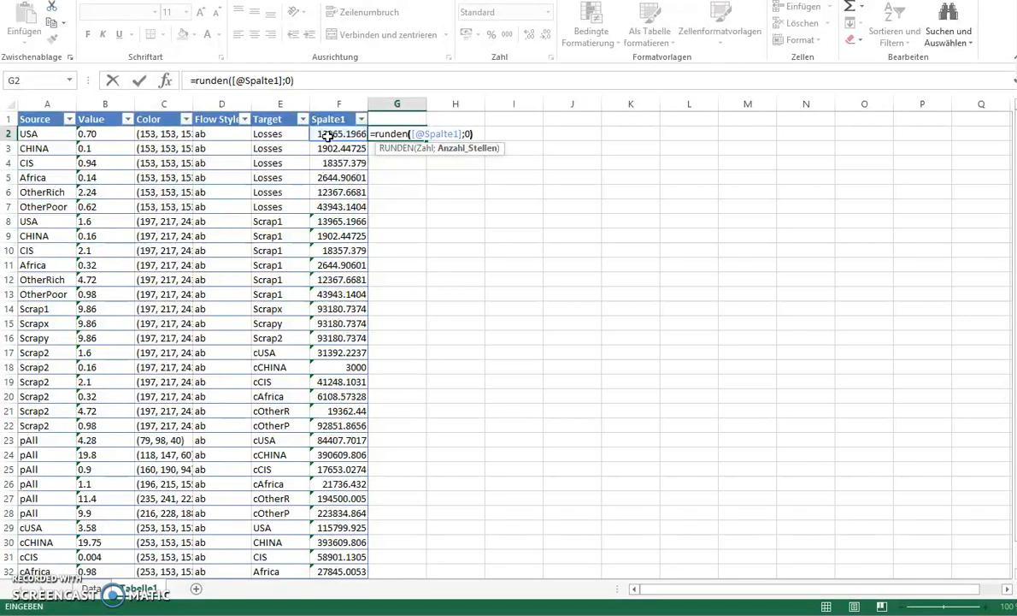
key("Return")
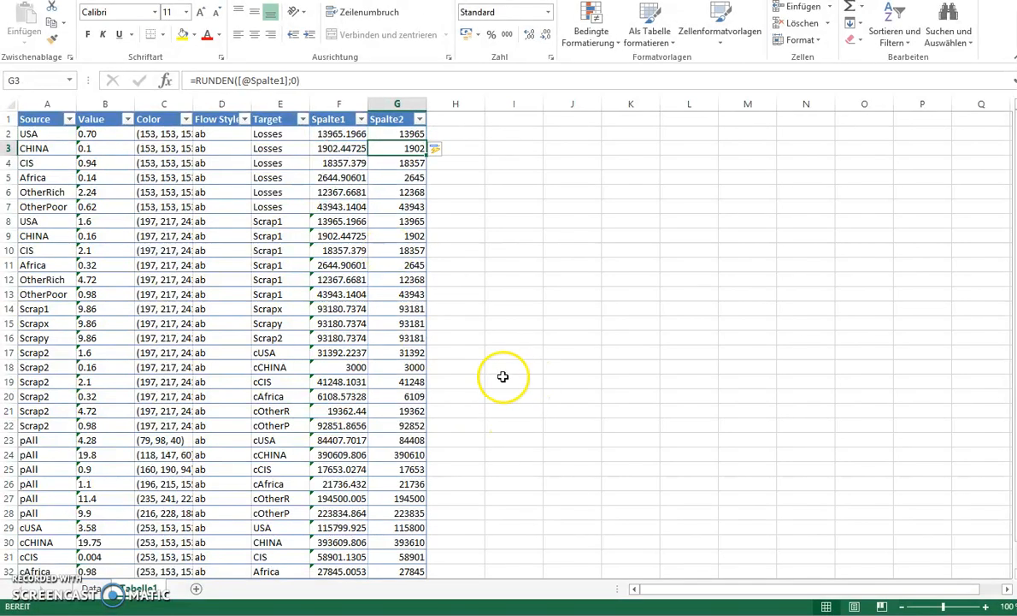
mouse_move(501, 283)
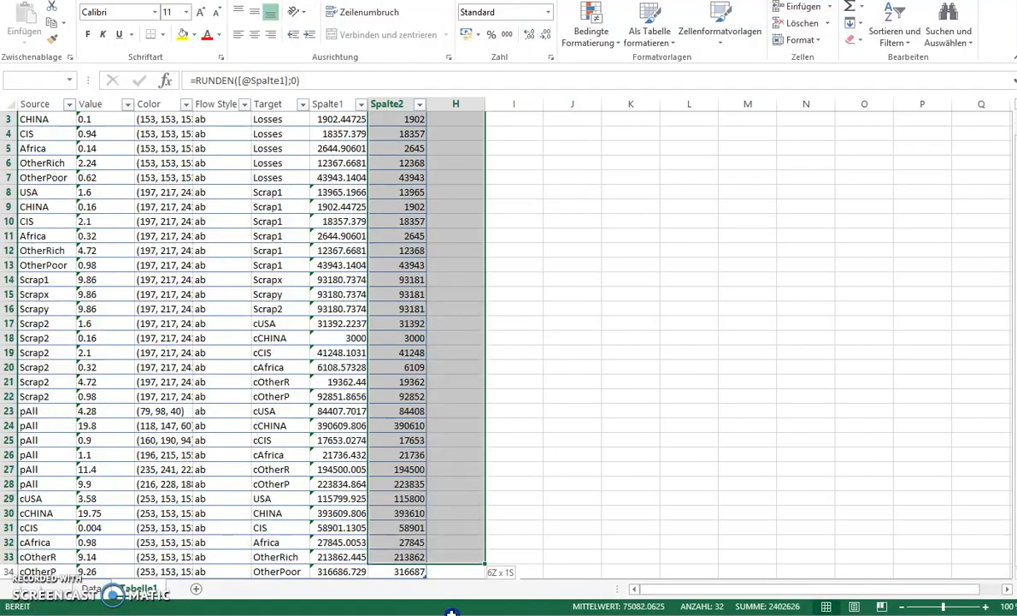
scroll("down", 3)
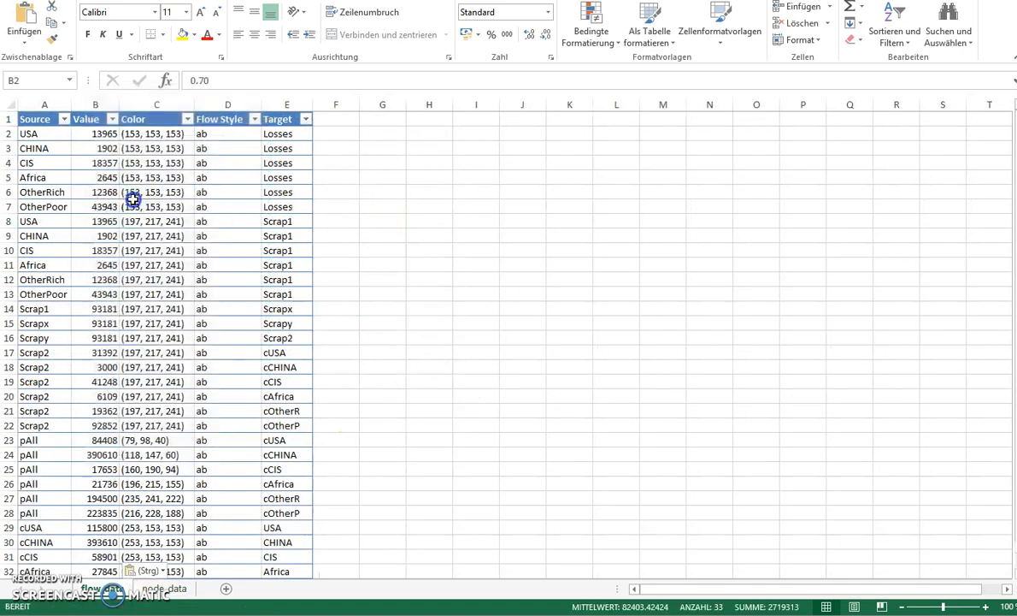
Put the rounded values into the Value column and delete the extra Tabelle1 sheet.
left_click(96, 104)
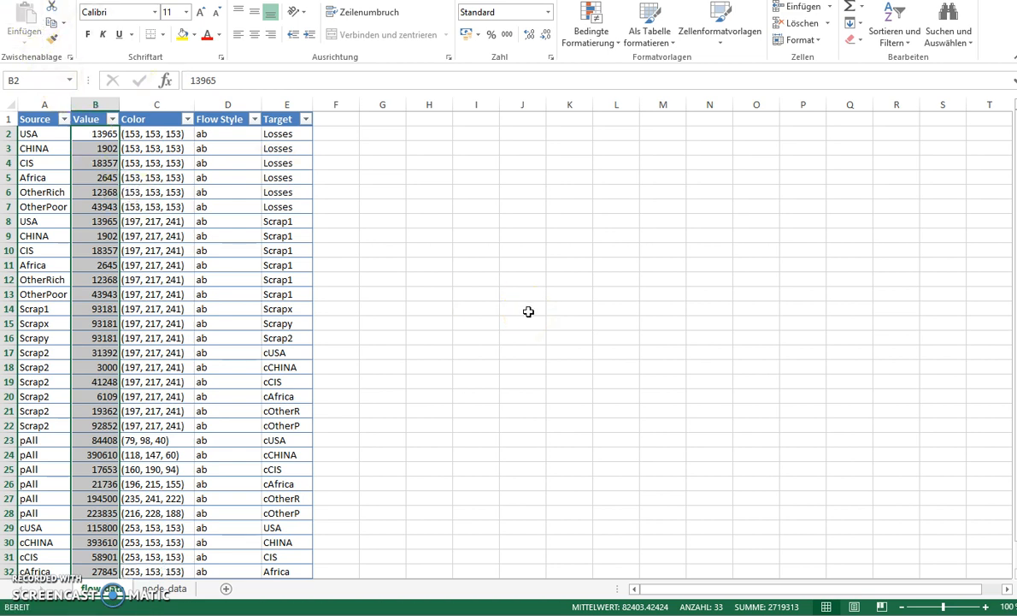
mouse_move(509, 265)
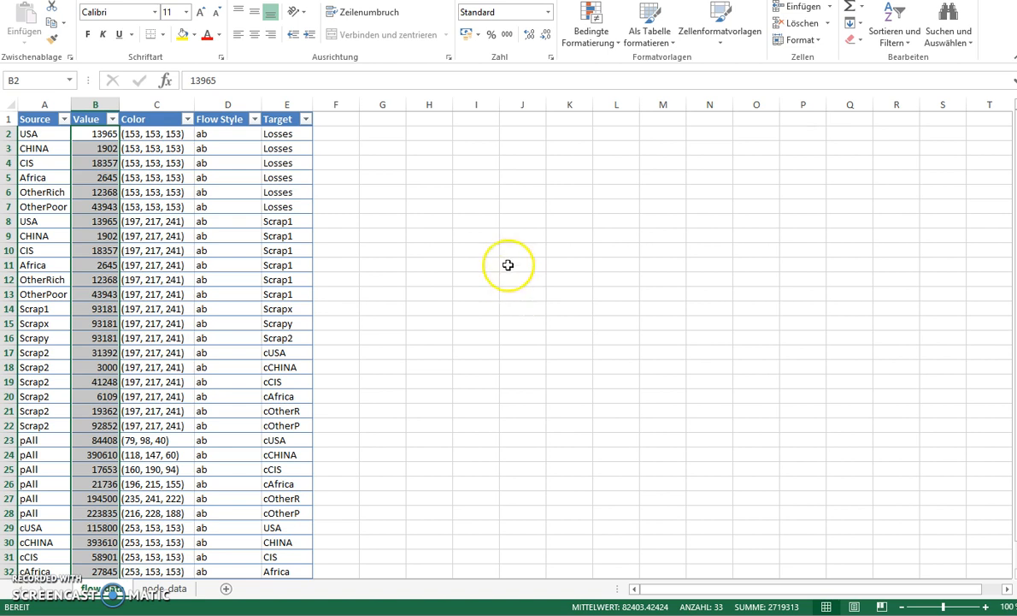
mouse_move(508, 265)
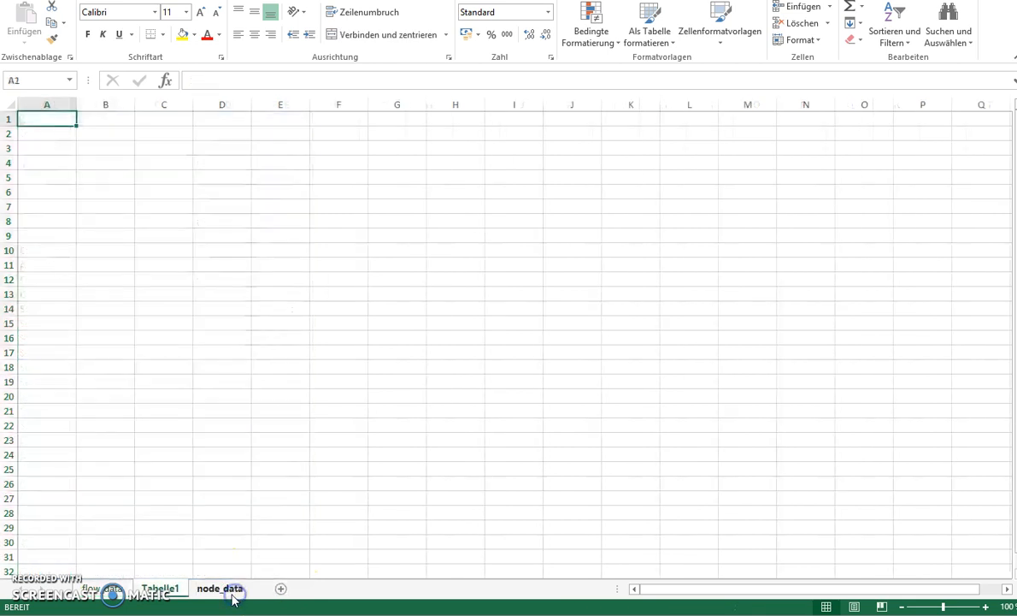
left_click(99, 589)
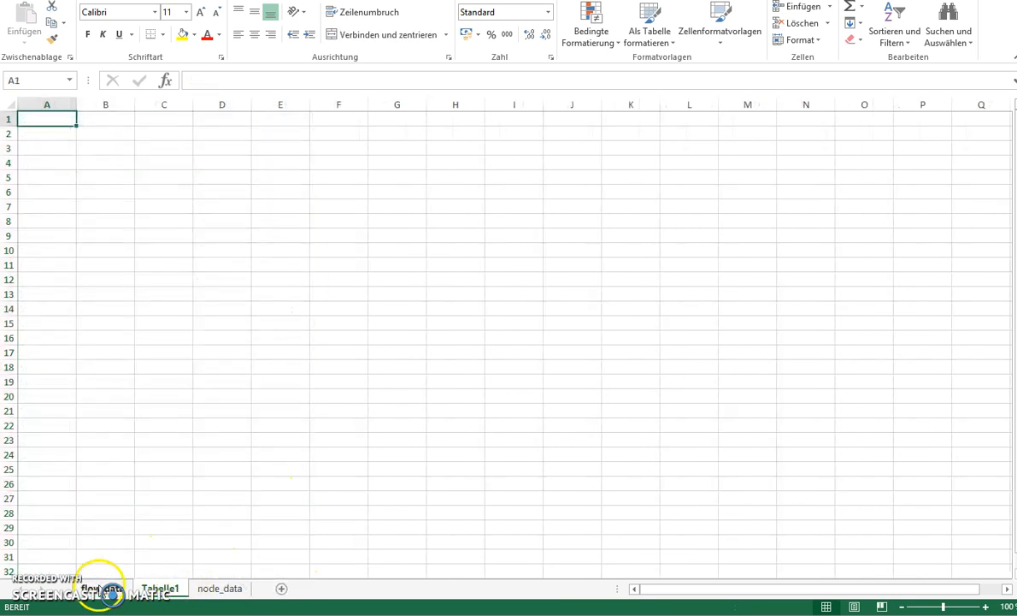
right_click(160, 589)
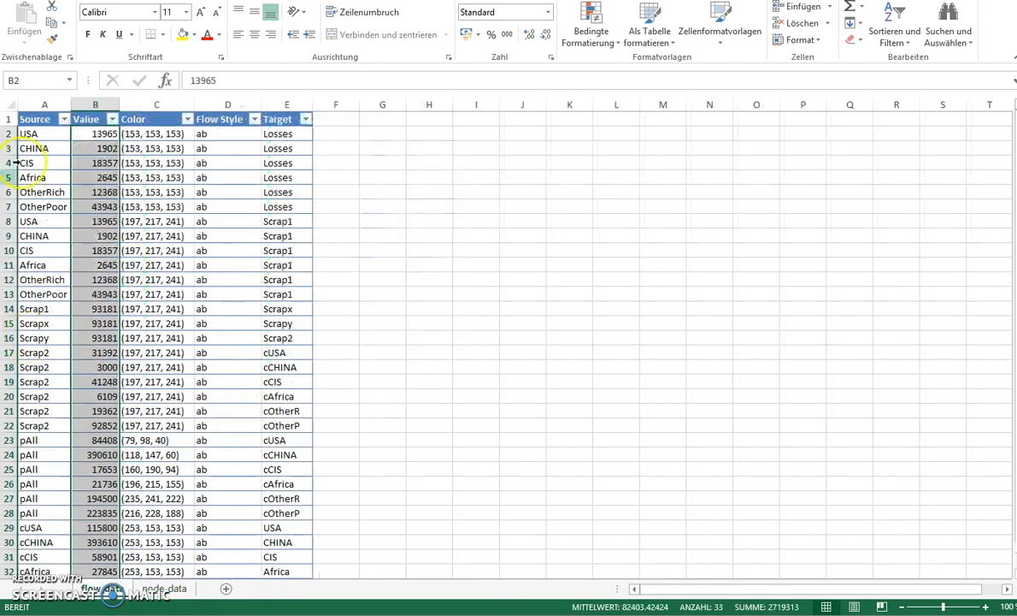
left_click(158, 192)
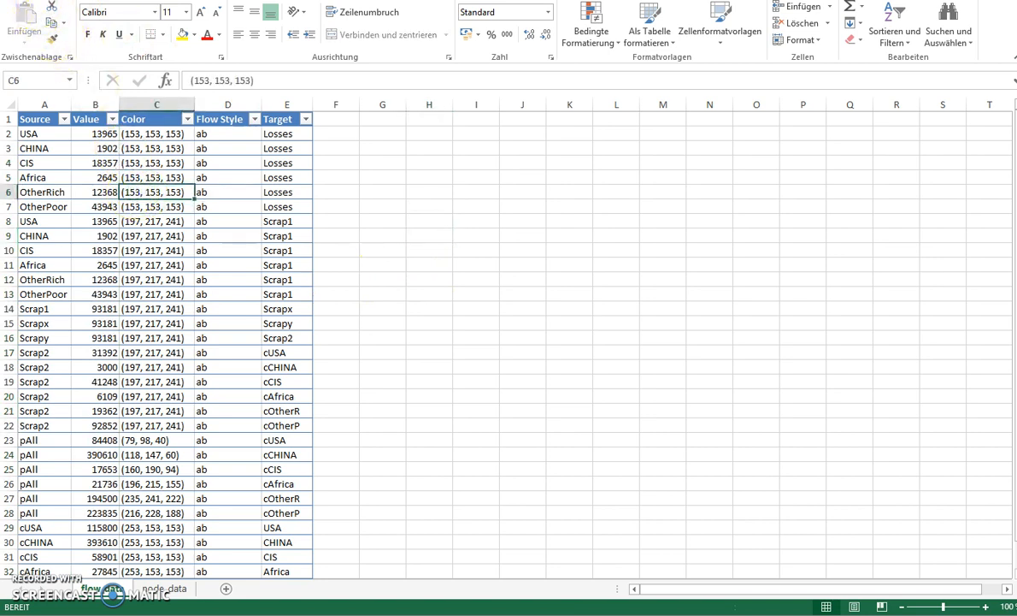
left_click(227, 221)
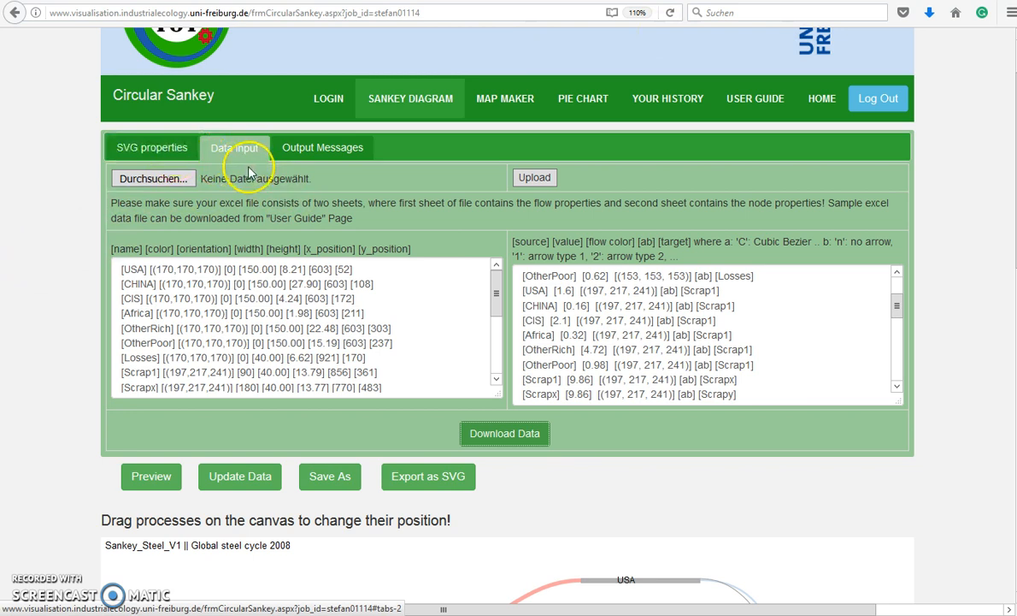
Upload DataSet(1).xlsx as the diagram's data source.
left_click(153, 178)
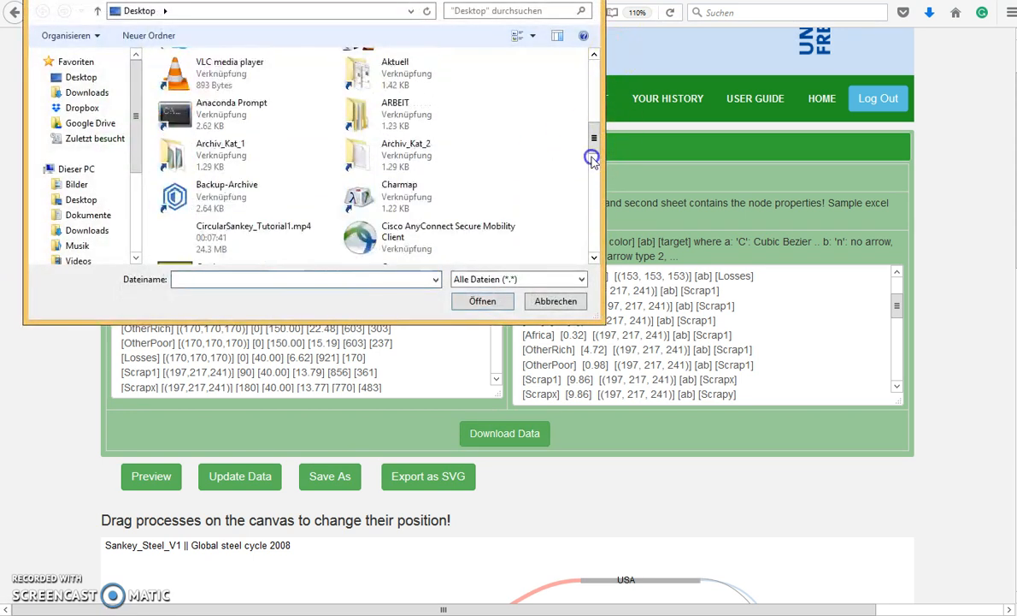
left_click(554, 301)
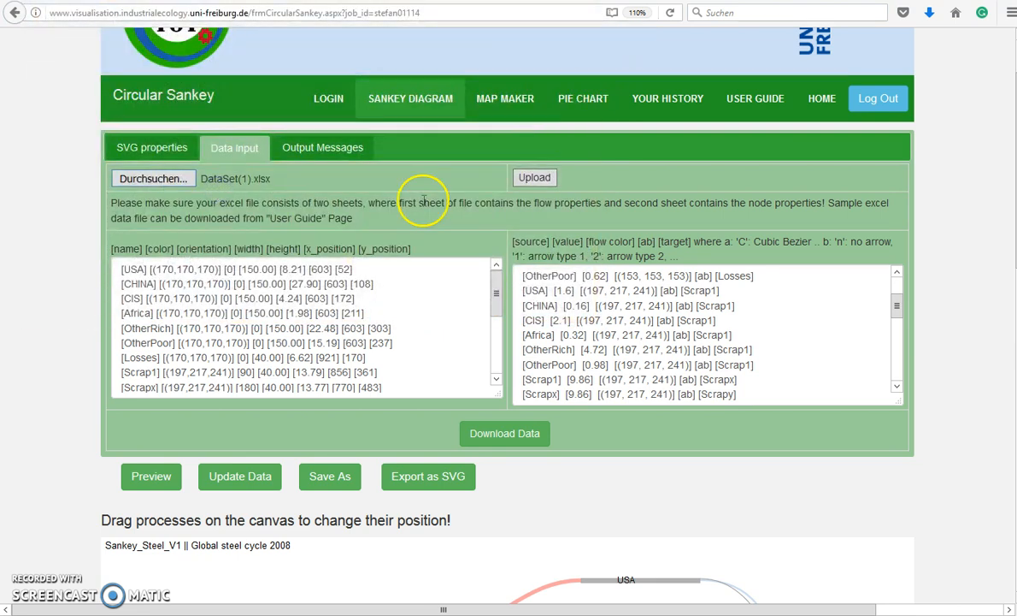
left_click(534, 177)
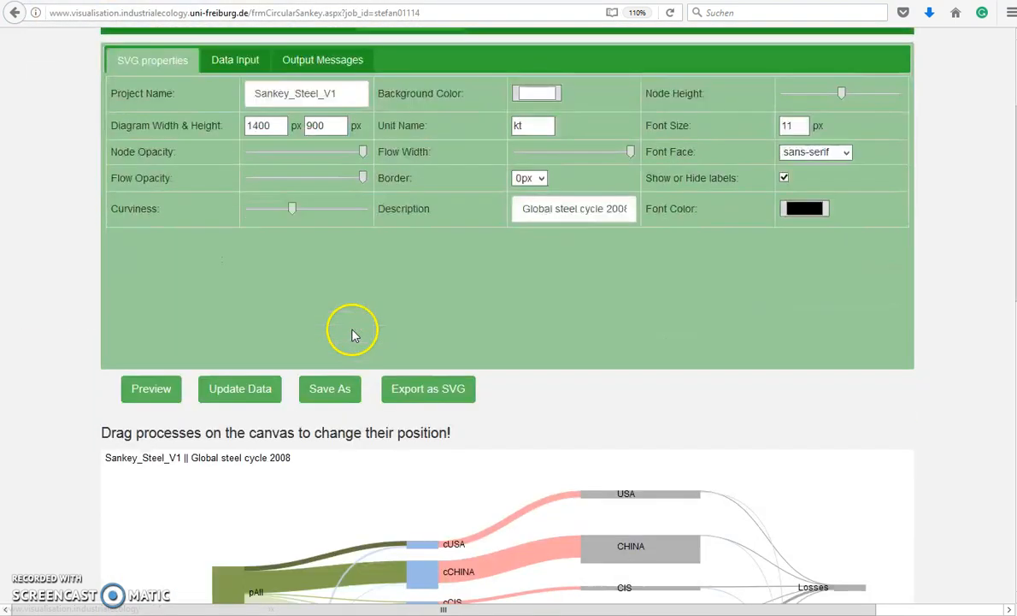
scroll("down", 3)
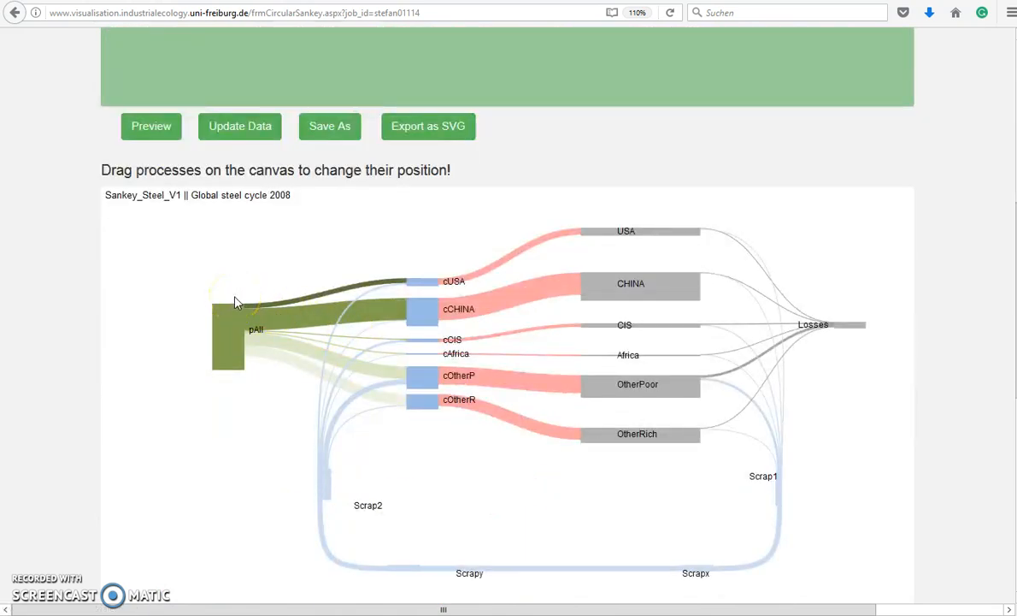
mouse_move(284, 362)
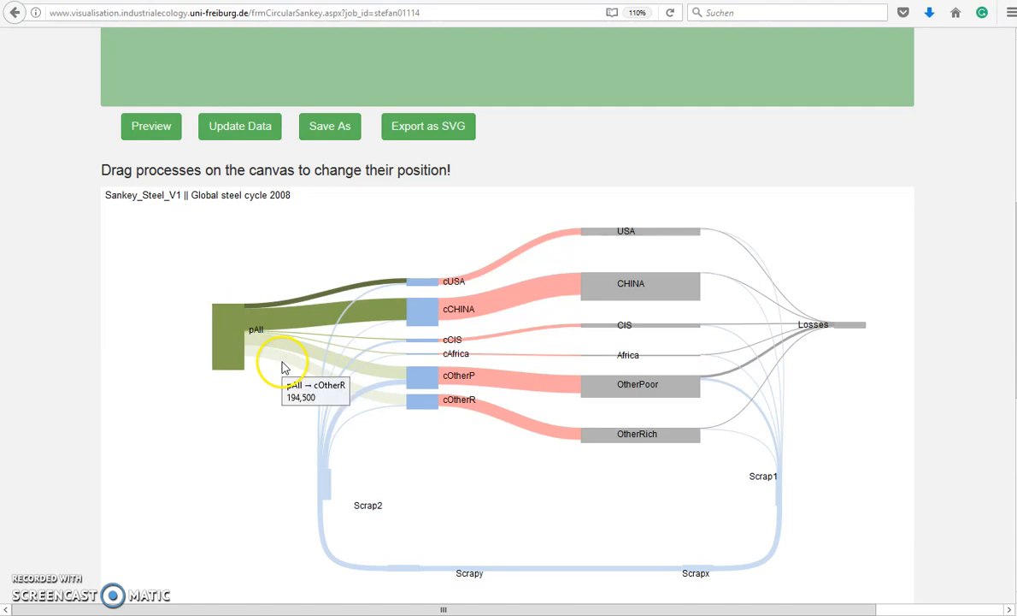
mouse_move(307, 407)
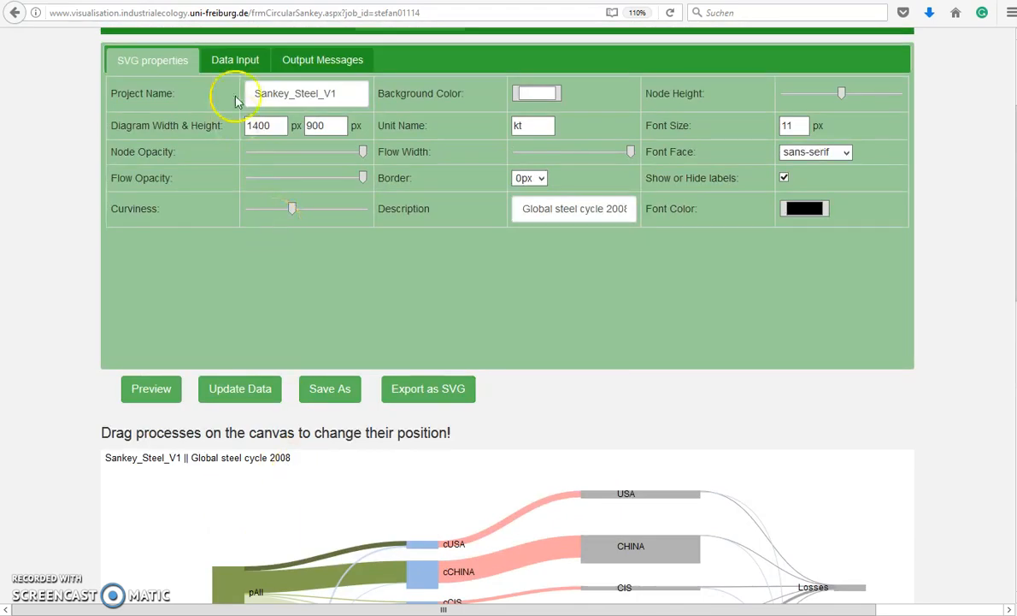
Check the uploaded flow list in Data Input and refresh the diagram with Update Data.
left_click(236, 60)
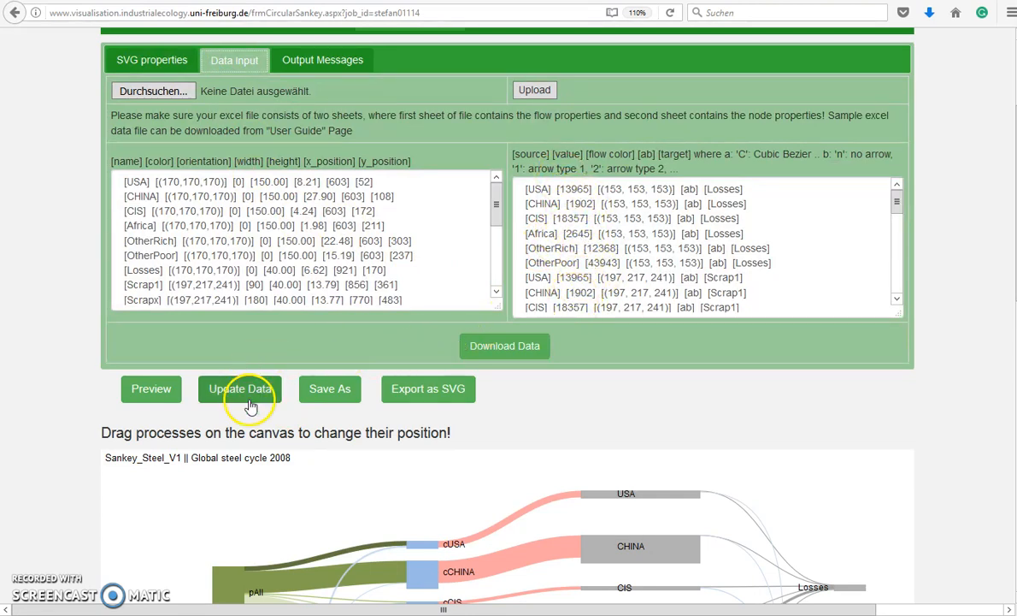
left_click(239, 388)
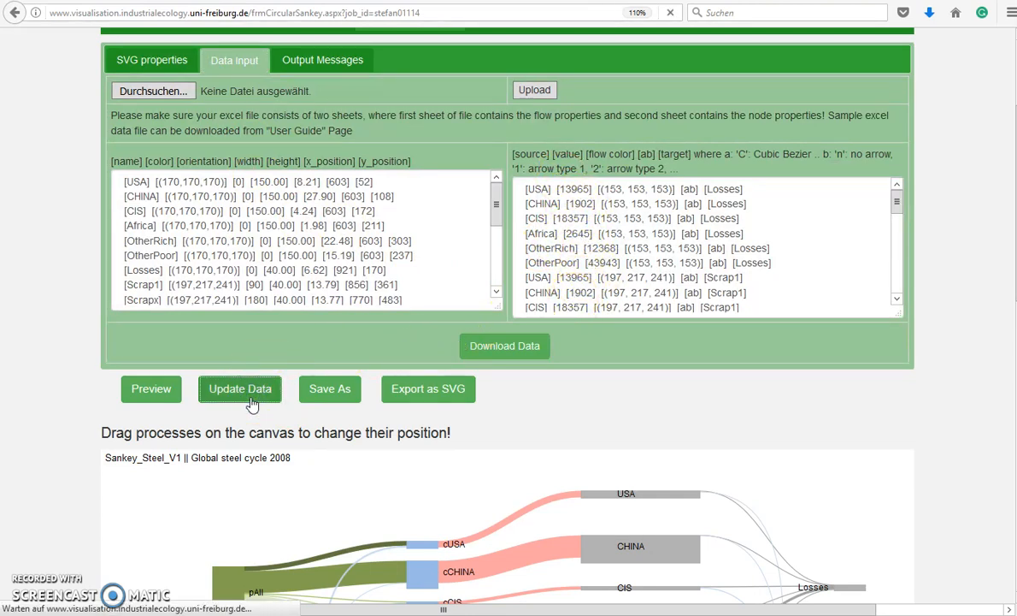
scroll("up", 3)
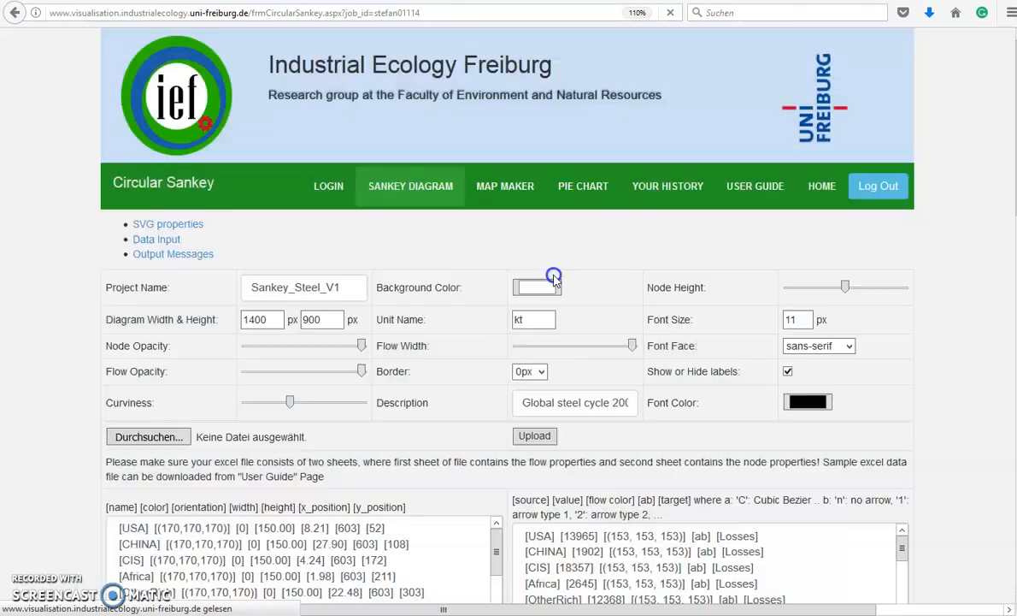
left_click(167, 223)
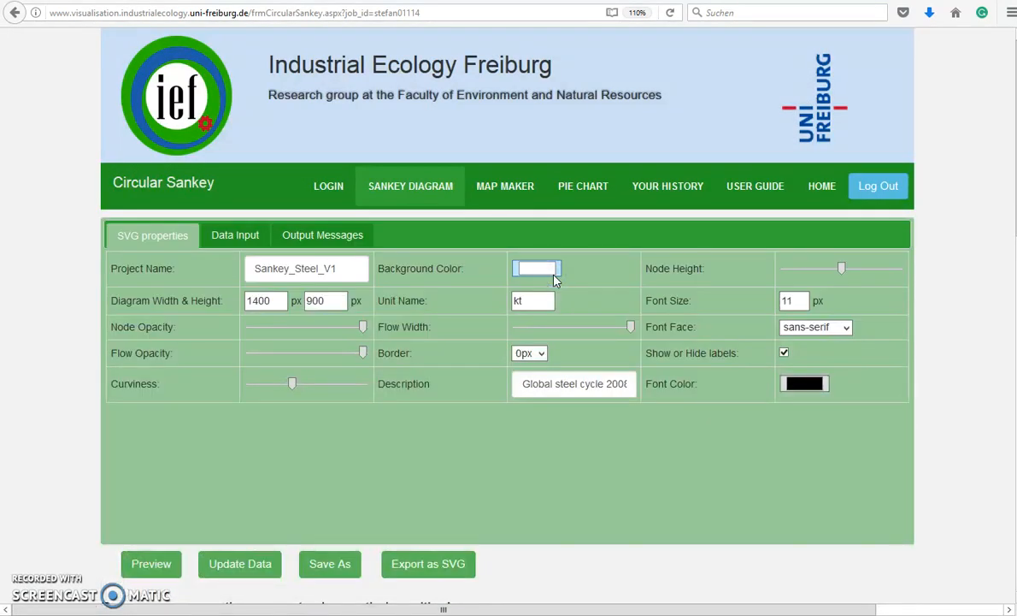